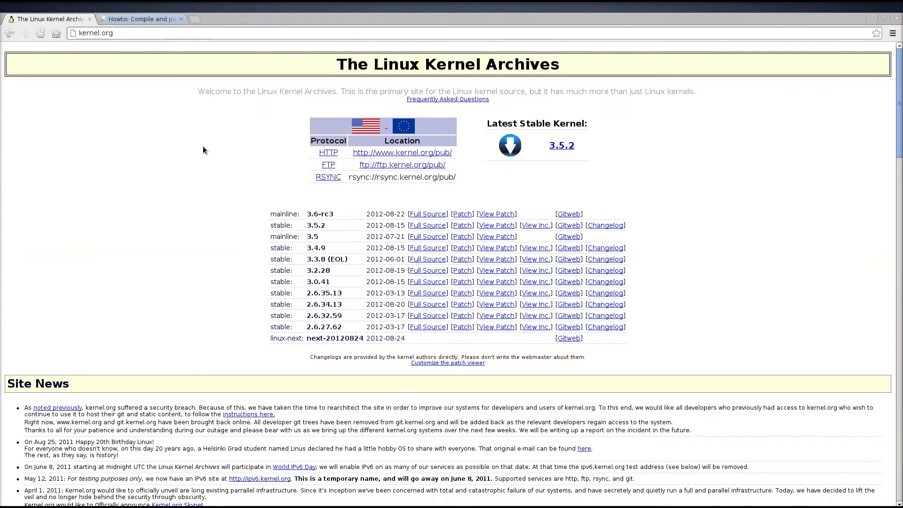
pyautogui.moveTo(200, 185)
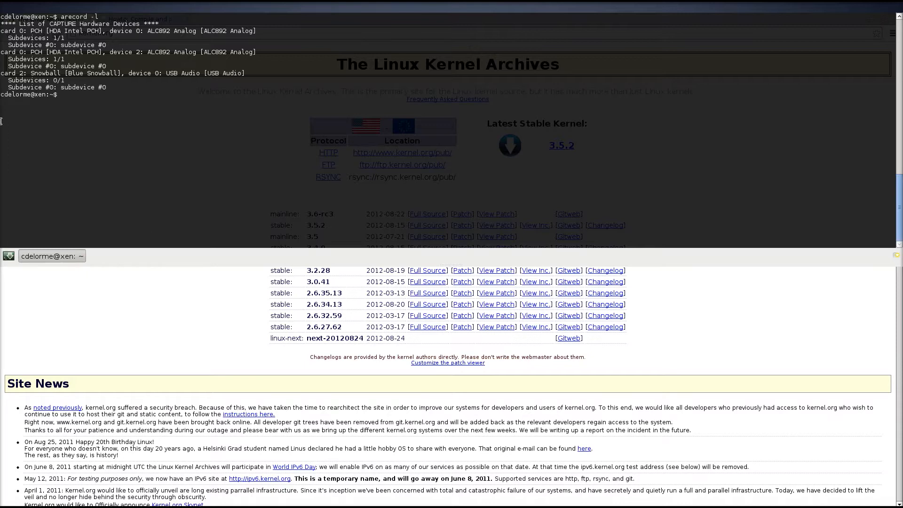
pyautogui.moveTo(170, 119)
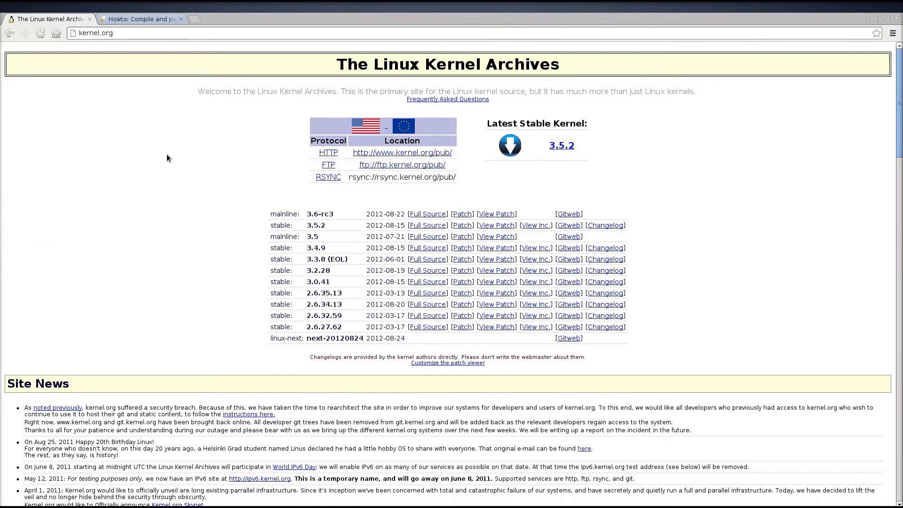
pyautogui.moveTo(214, 246)
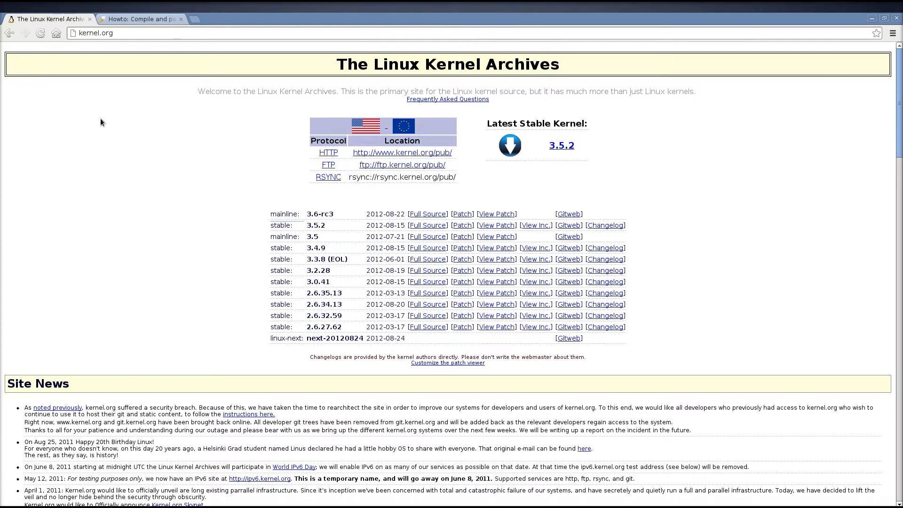
# Show the Activities overview with the kernel archives Chrome window
pyautogui.click(22, 5)
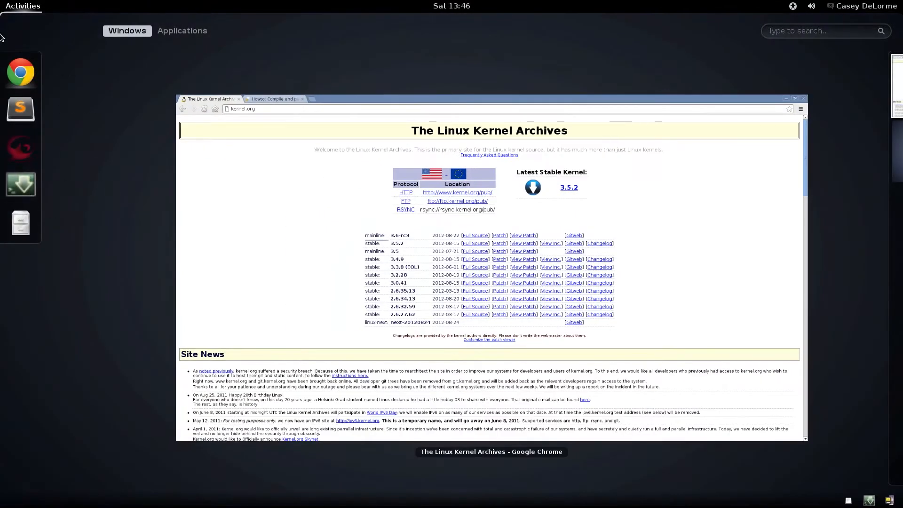
pyautogui.moveTo(20, 119)
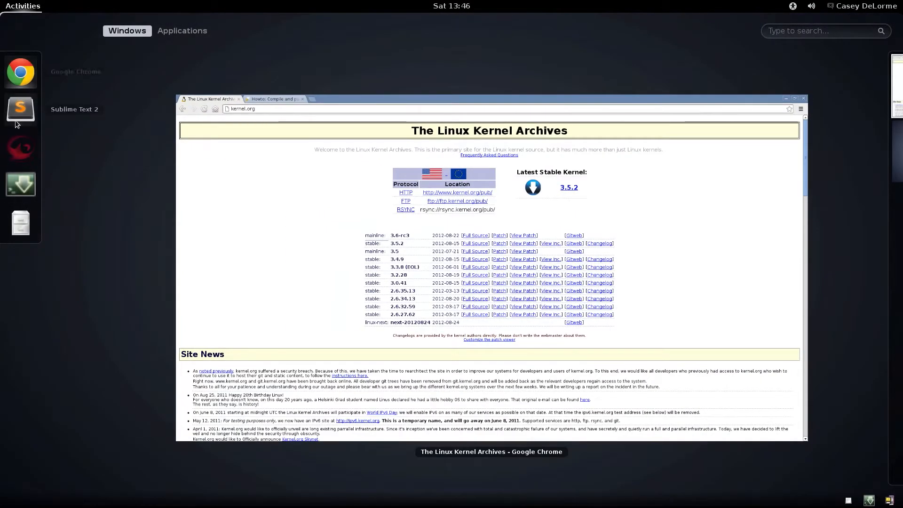
pyautogui.moveTo(22, 147)
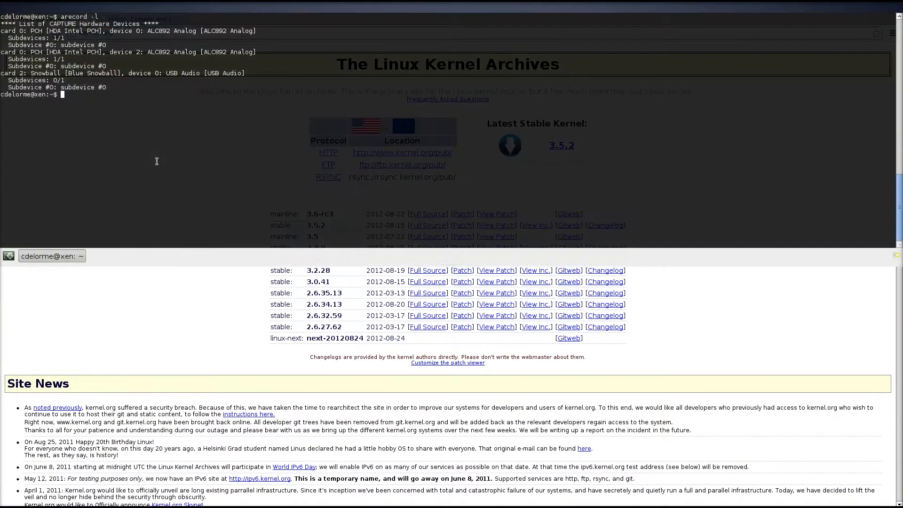
# Create and enter ~/src/linux, then copy the 3.4.9 source link for wget
pyautogui.write('clea')
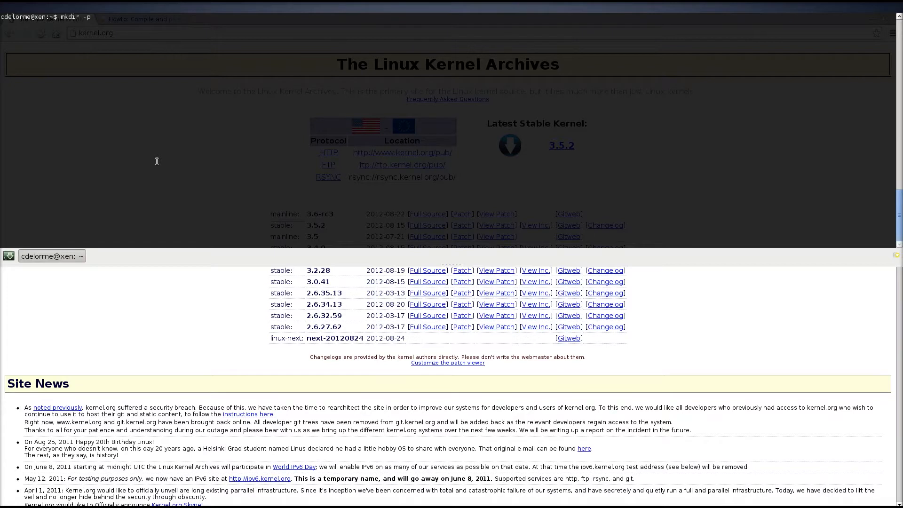
pyautogui.write('~/src/linux')
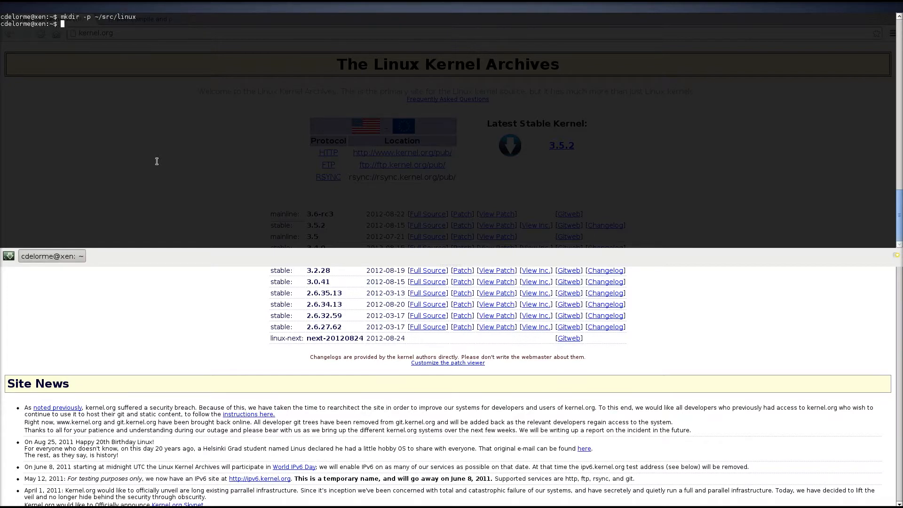
pyautogui.write('cd ~')
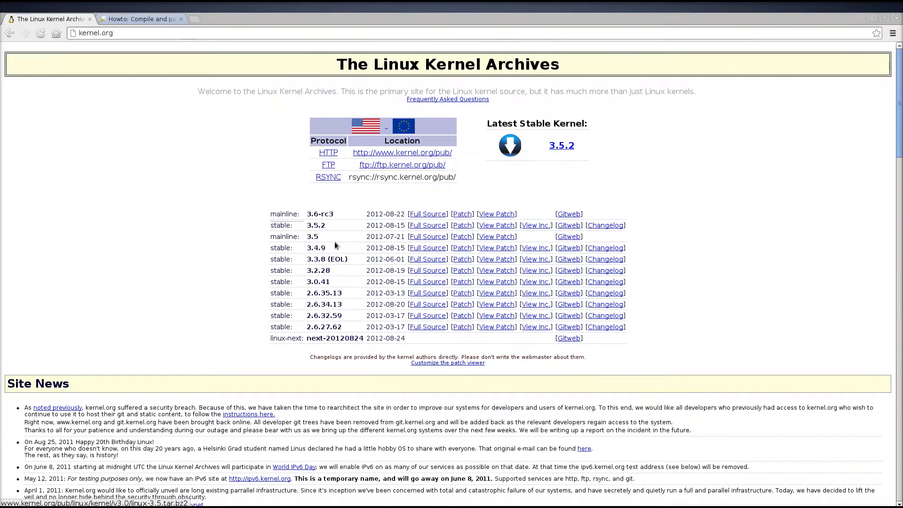
pyautogui.rightClick(427, 247)
pyautogui.write('wget http://www.kernel.org/pub/linux/kernel/v3.0/linux-3.4.9.tar.bz2')
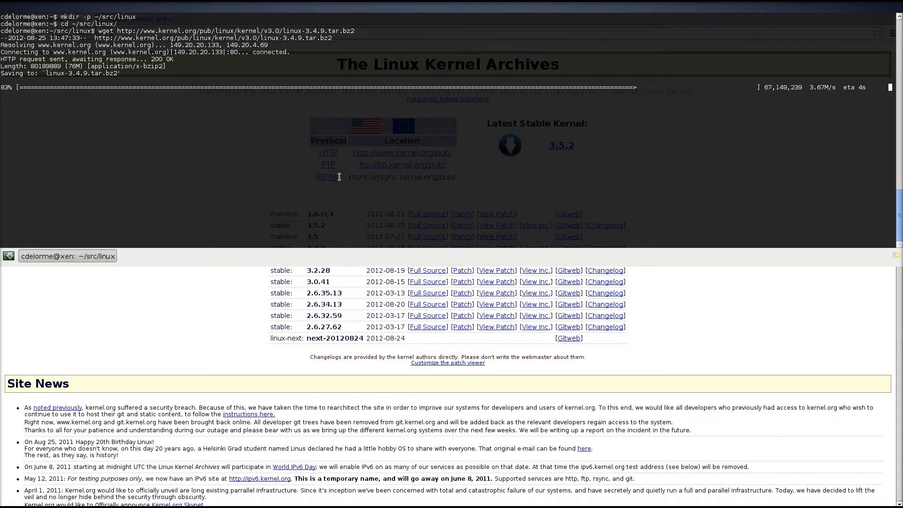
pyautogui.moveTo(222, 360)
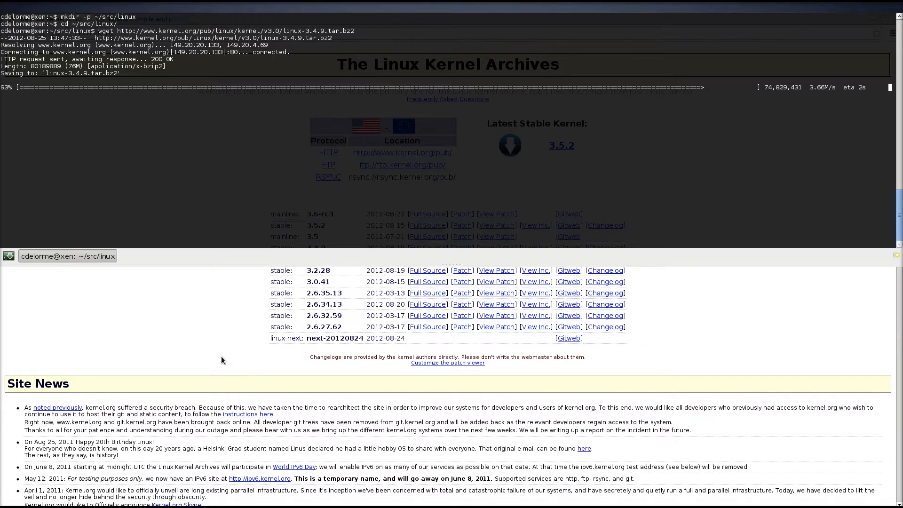
# Switch to the vanilja.org kernel howto and select its prerequisite package list
pyautogui.click(141, 19)
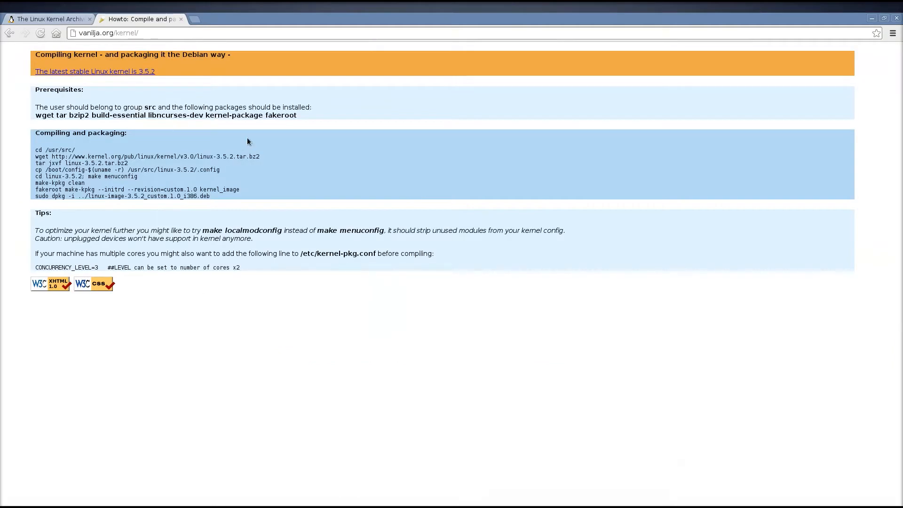
pyautogui.moveTo(218, 147)
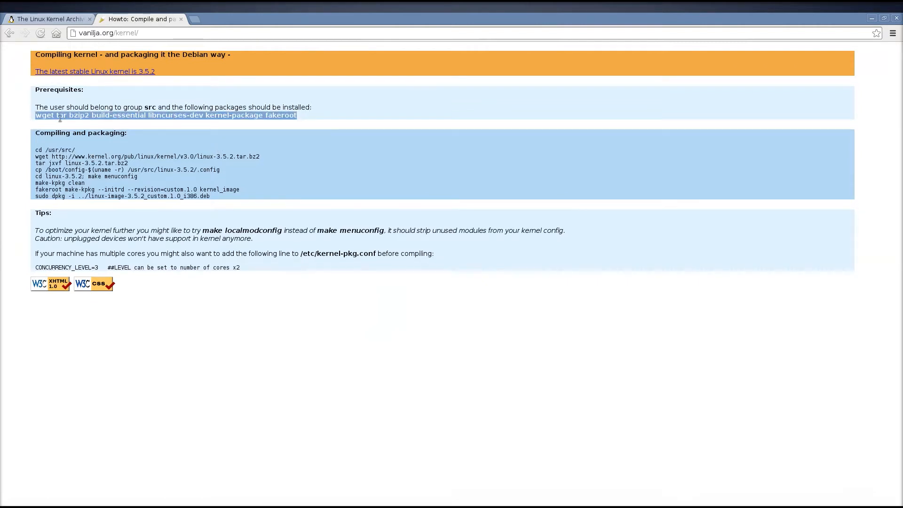
pyautogui.click(252, 164)
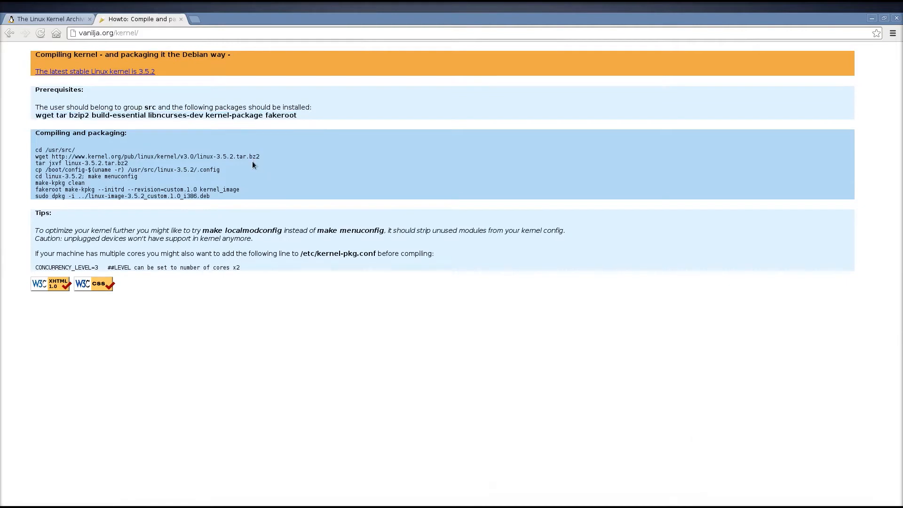
pyautogui.moveTo(242, 156)
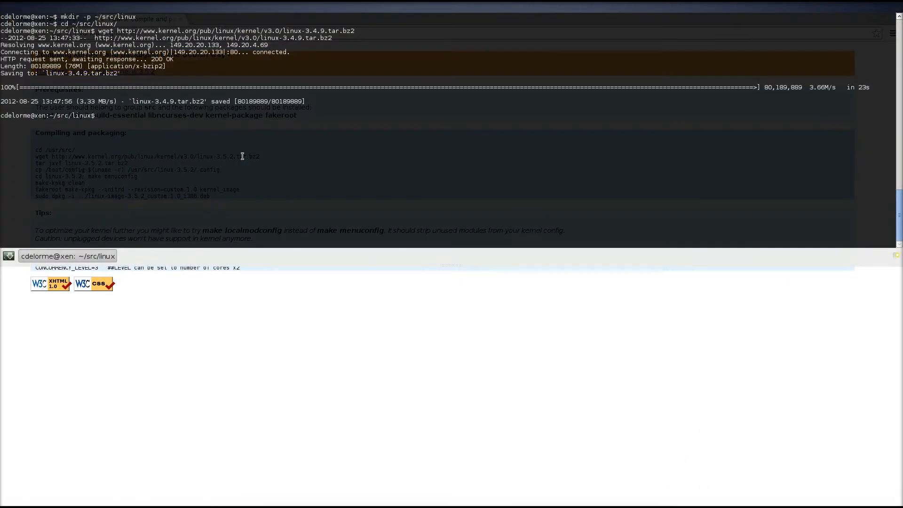
# Run sudo aptitude install with the pasted package list and enter the password
pyautogui.write('sudo aptitude install wget tar bzip2 build-essential libncurses-dev kernel-package fakeroot')
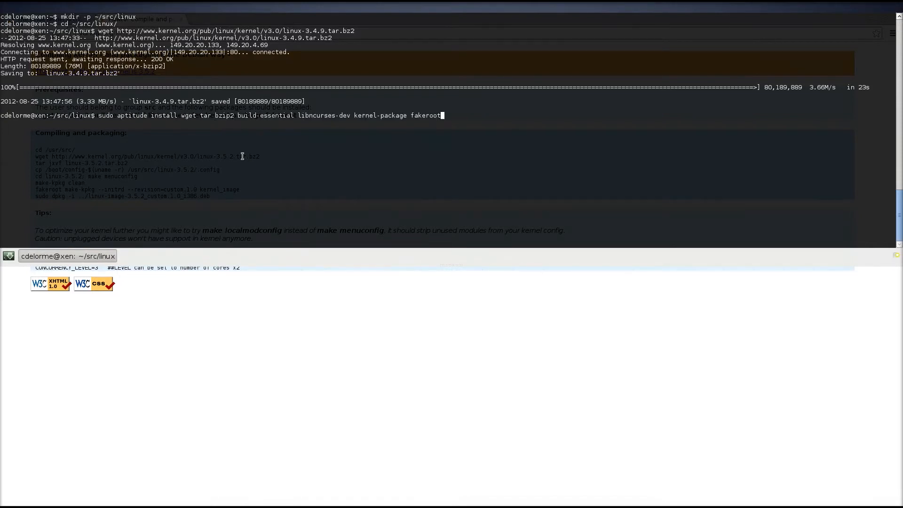
pyautogui.press('Return')
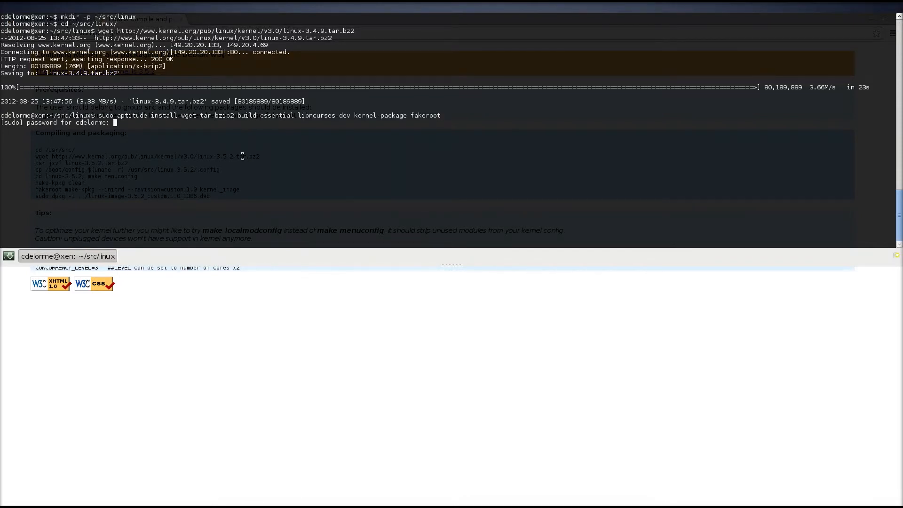
pyautogui.press('Return')
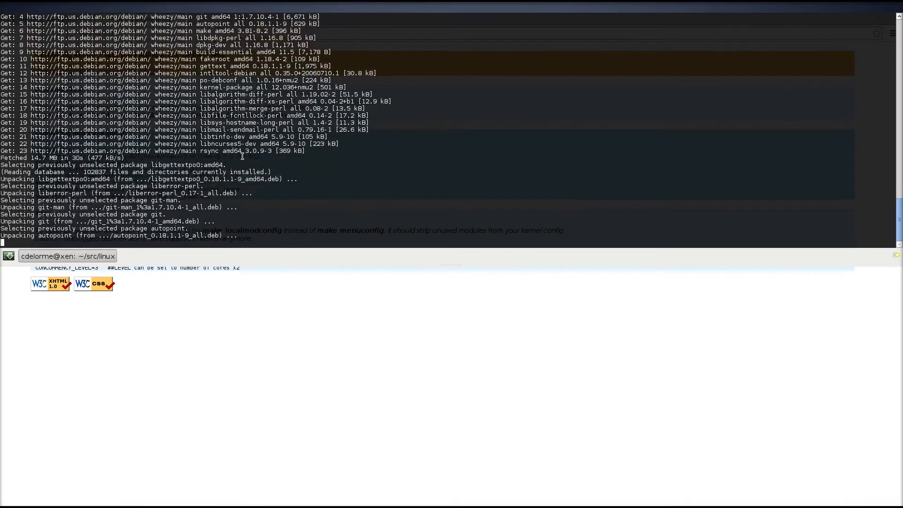
pyautogui.scroll(-3)
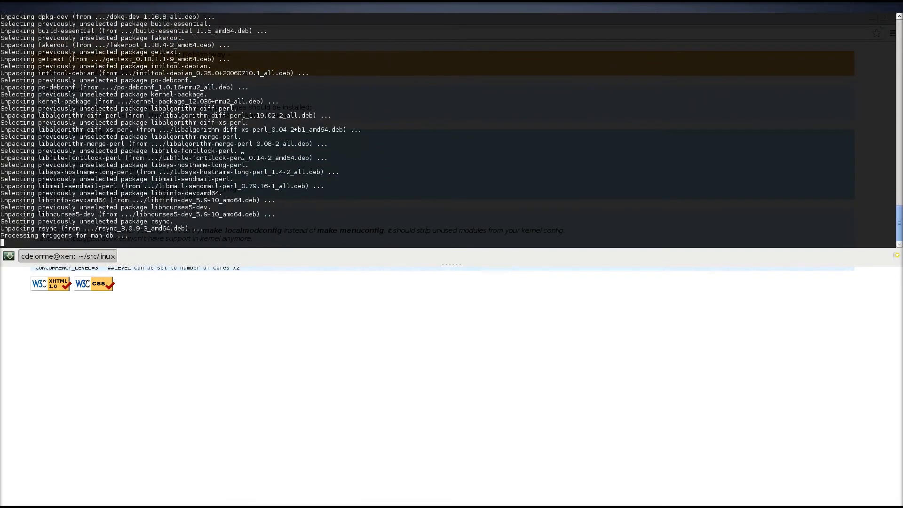
pyautogui.scroll(-3)
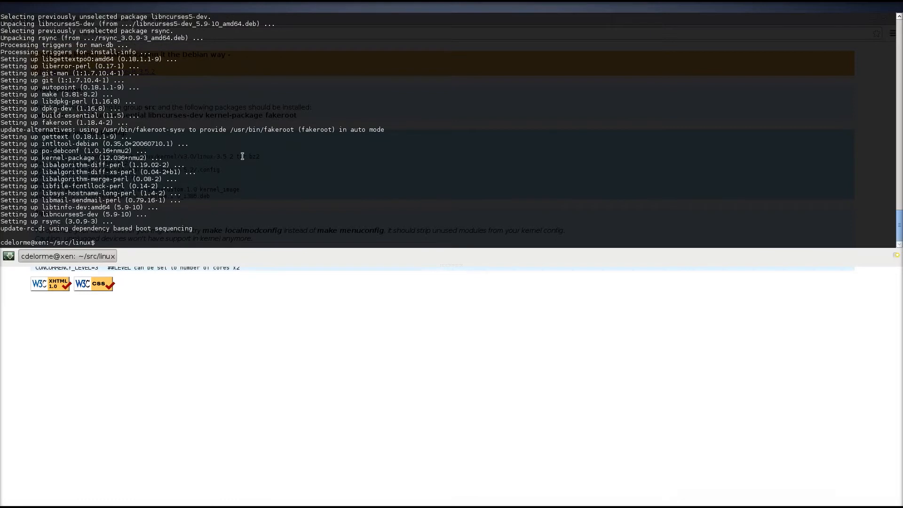
# Extract linux-3.4.9.tar.bz2 and check free disk space with df -h
pyautogui.write('tar xf')
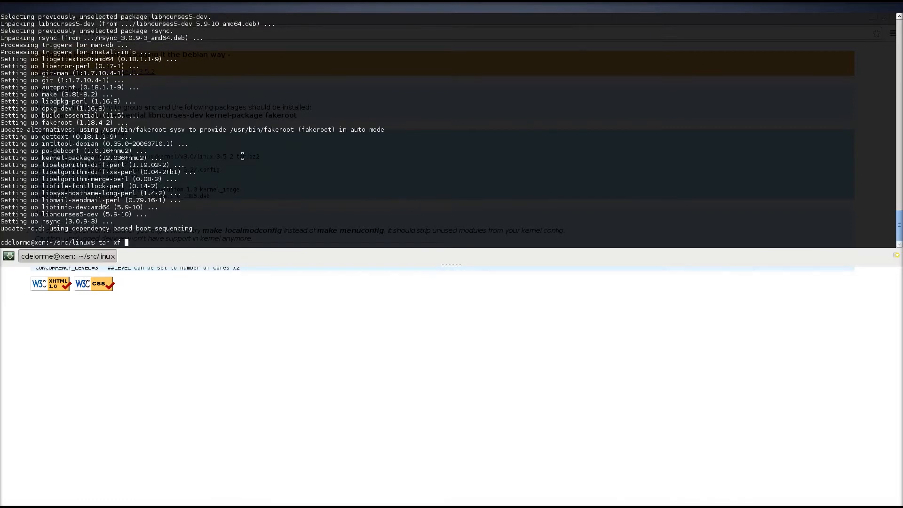
pyautogui.write('linux-3.4.9.tar.bz2')
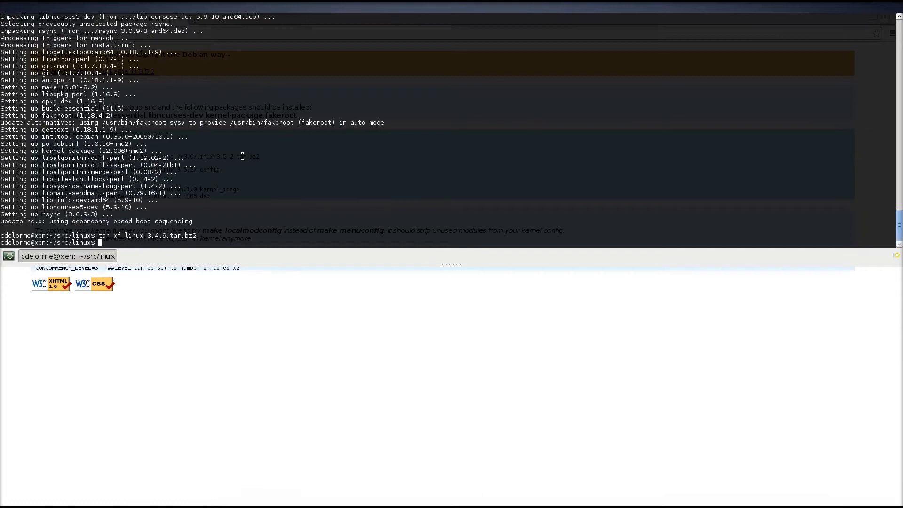
pyautogui.write('df -h')
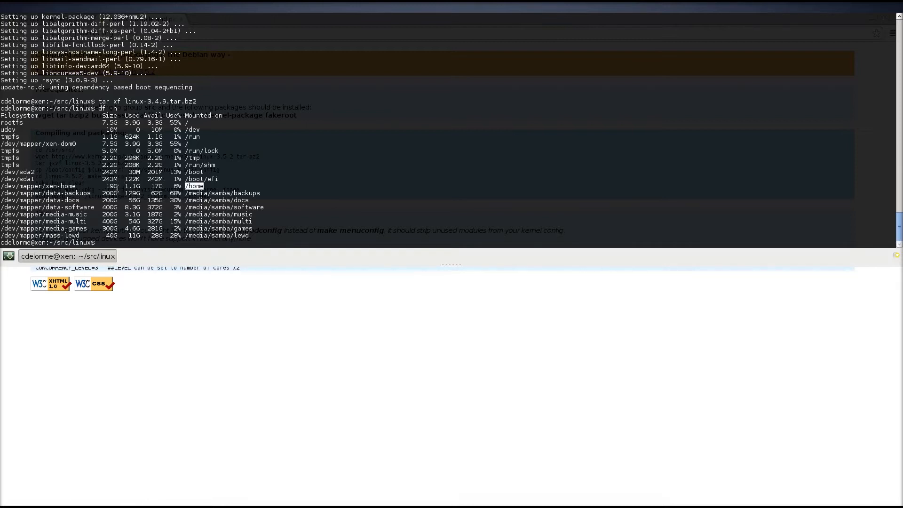
pyautogui.write('clear')
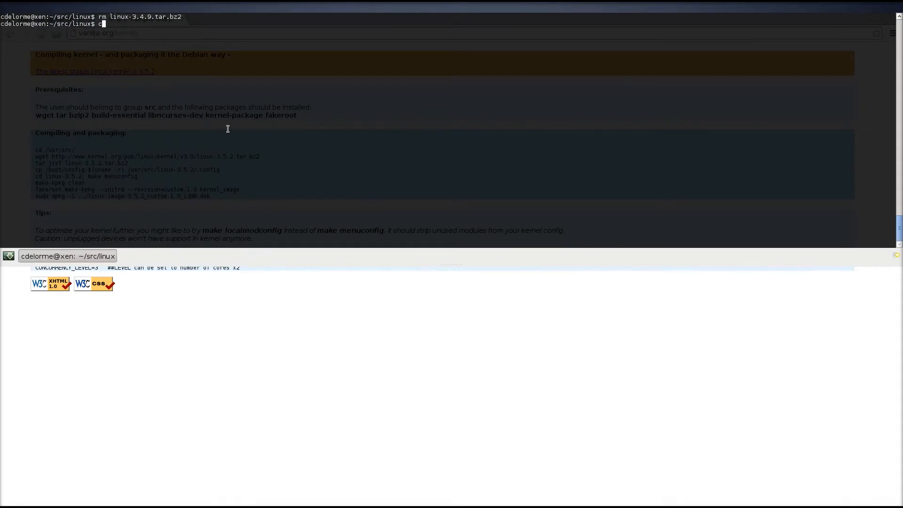
# Enter linux-3.4.9, copy /boot/config-3.2.0-3-amd64 to .config and start make menuconfig
pyautogui.write('d linux-3.4.9/')
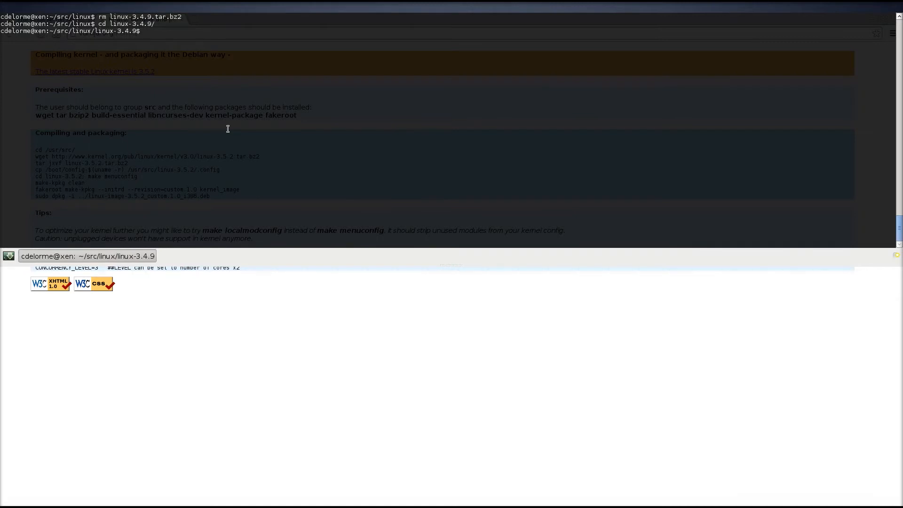
pyautogui.write('cp /boot/config-3.2.0-3-amd64')
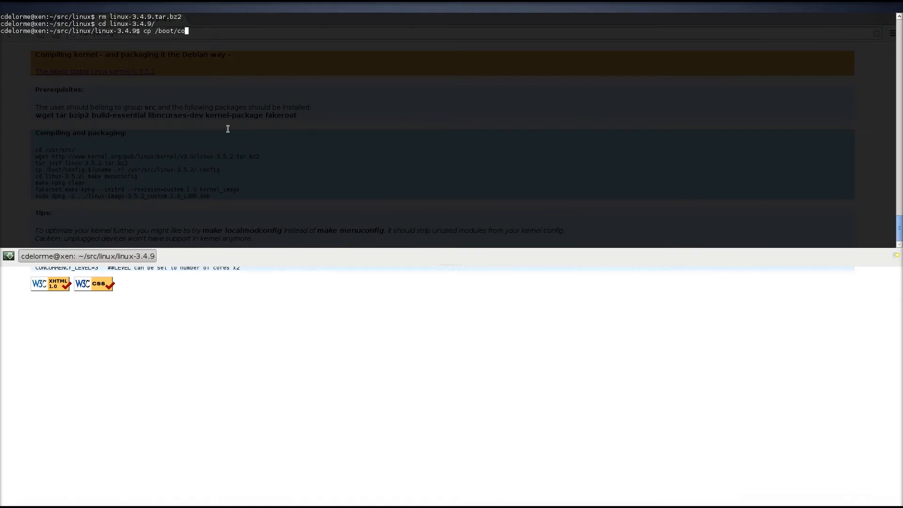
pyautogui.write('nfig-3.2.0-3-amd64')
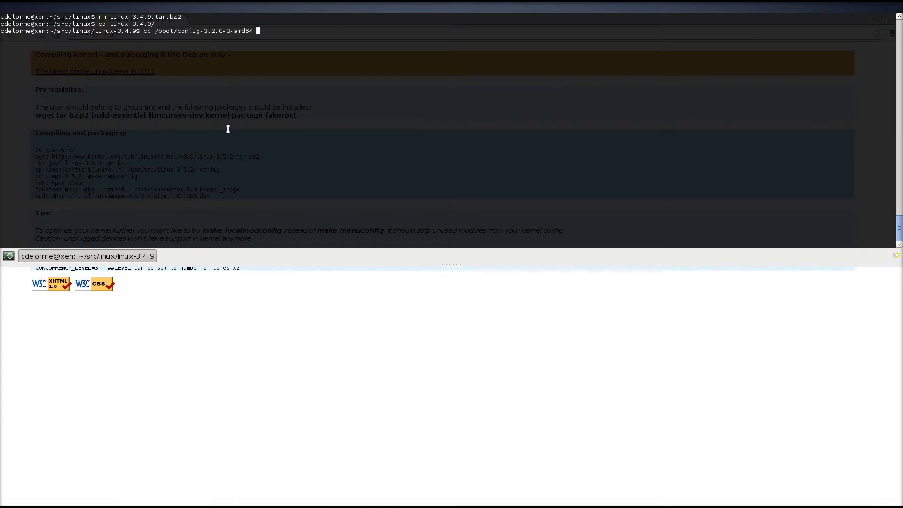
pyautogui.write('.config')
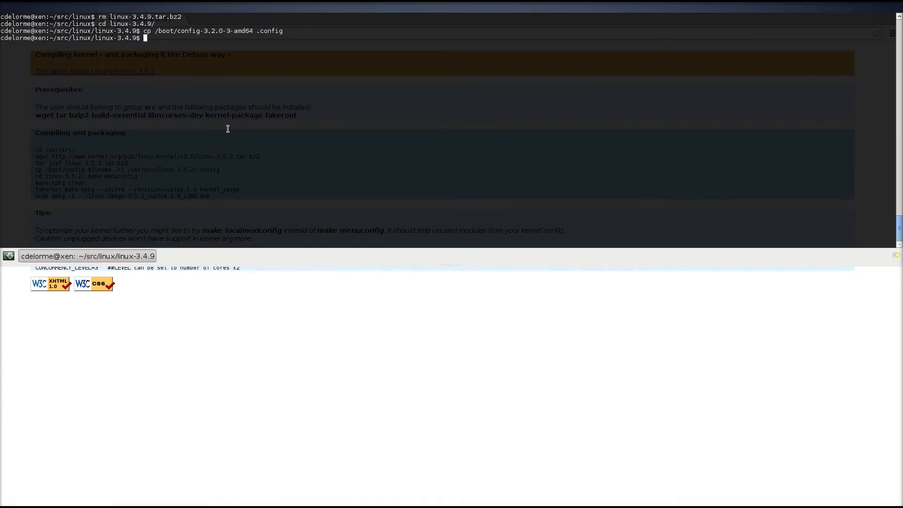
pyautogui.write('make menuconfig')
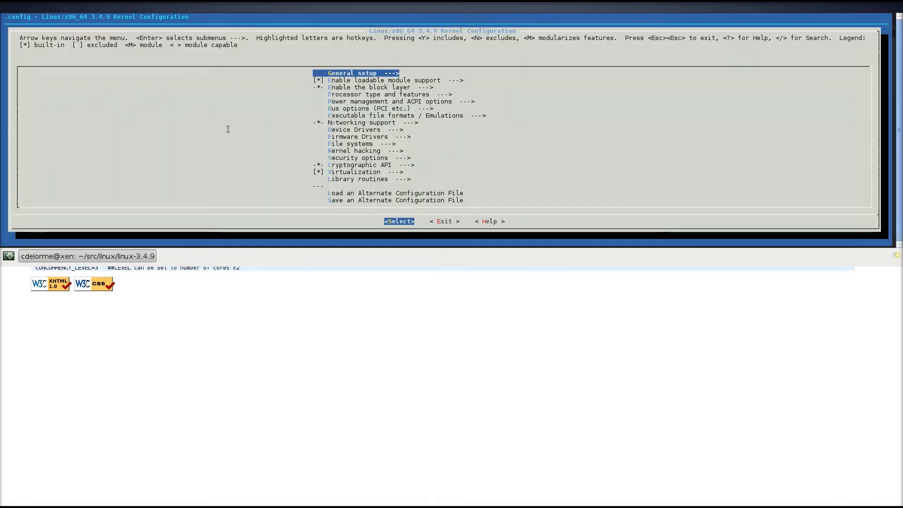
pyautogui.moveTo(438, 243)
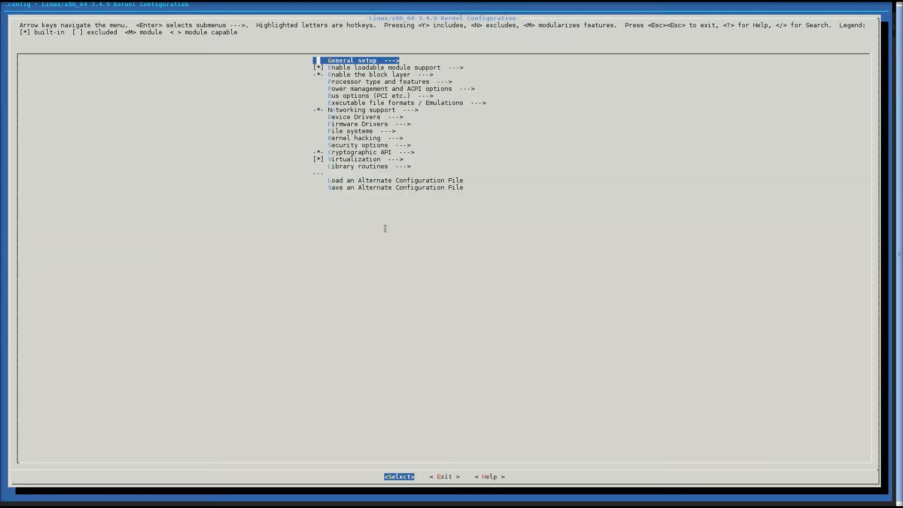
# Review the Processor type and features options and return to the main menu
pyautogui.press('Down')
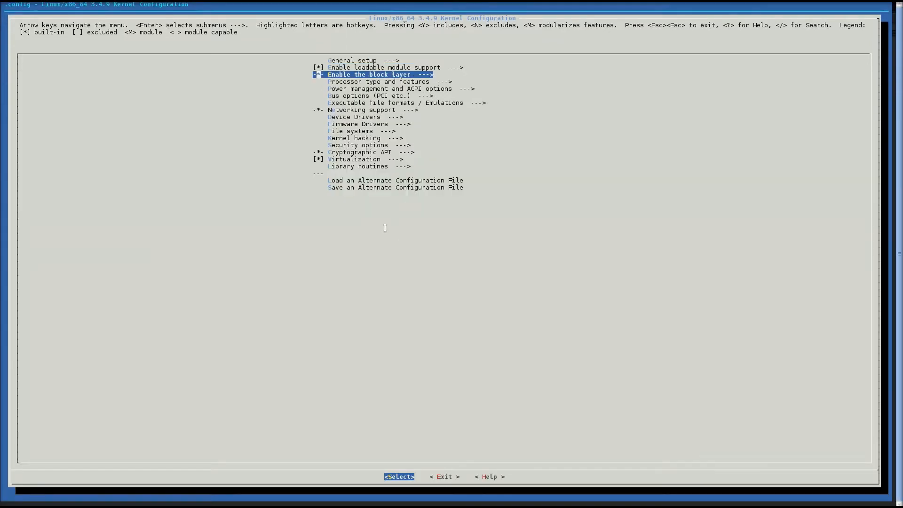
pyautogui.press('Down')
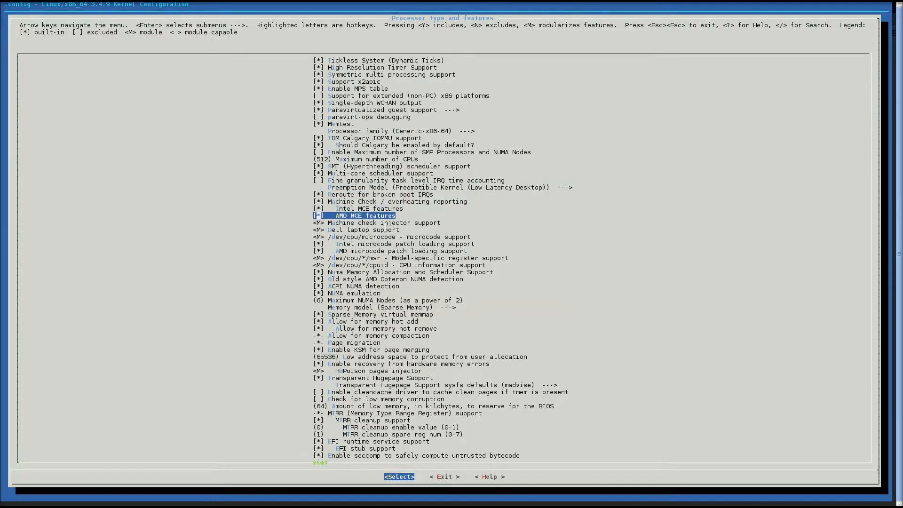
pyautogui.press('Down')
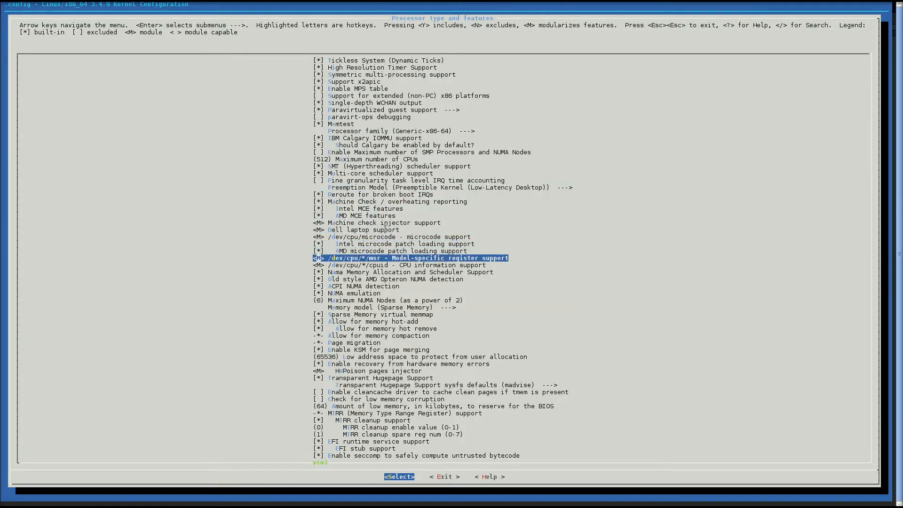
pyautogui.press('Down')
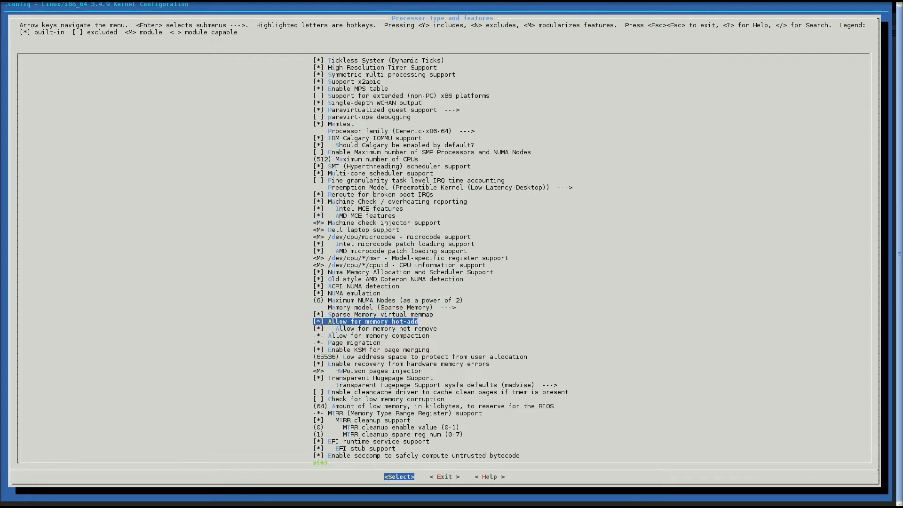
pyautogui.press('Down')
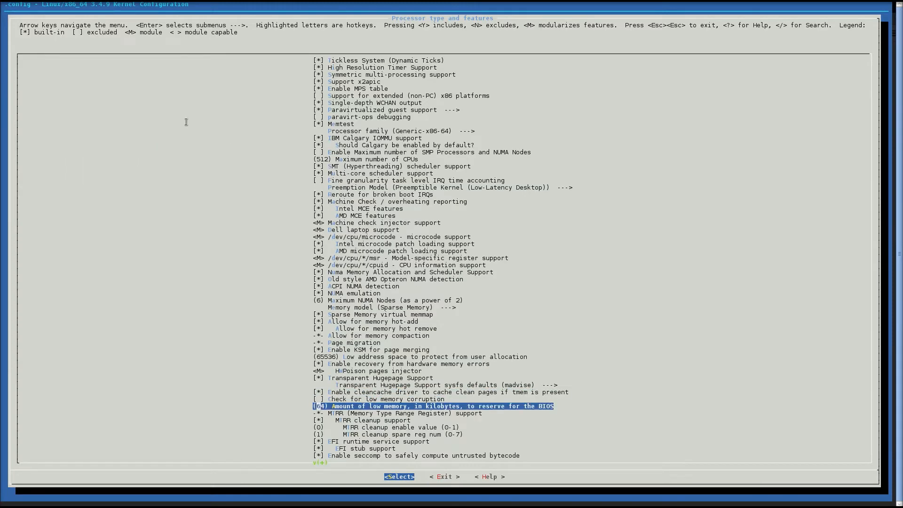
pyautogui.scroll(-3)
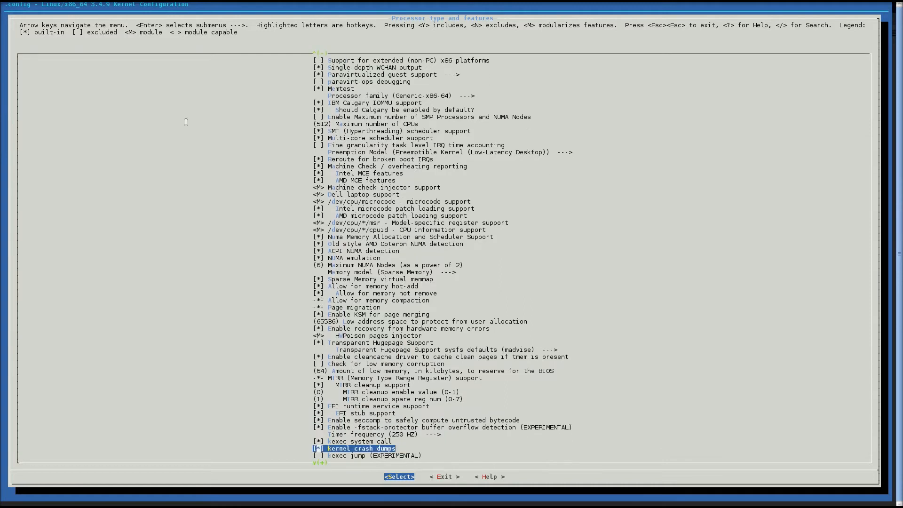
pyautogui.scroll(-3)
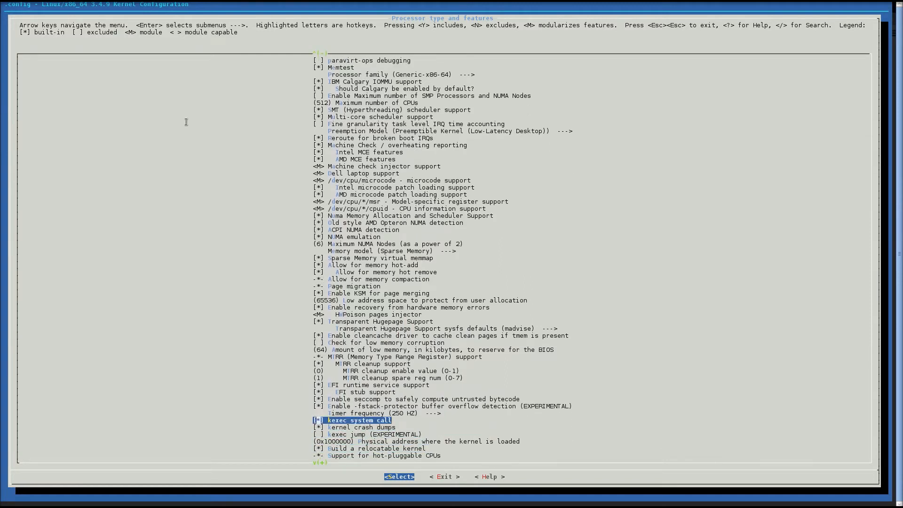
pyautogui.press('Escape')
pyautogui.write('xen')
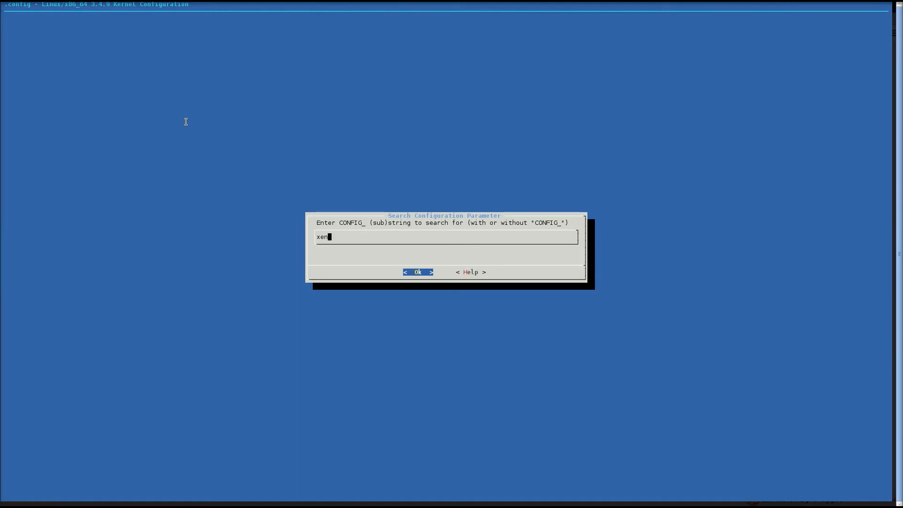
# Search the config for xen symbols, build the PCI Stub driver in, and move on to Device Drivers
pyautogui.click(417, 272)
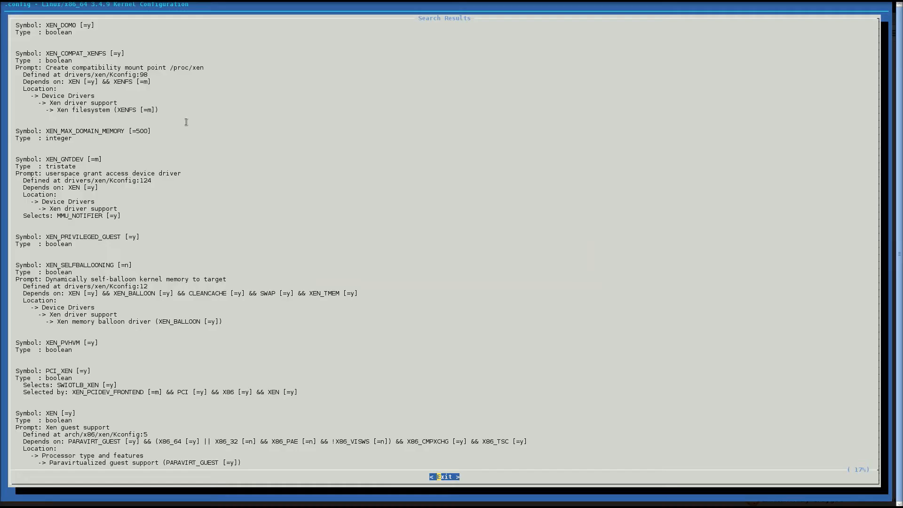
pyautogui.scroll(-3)
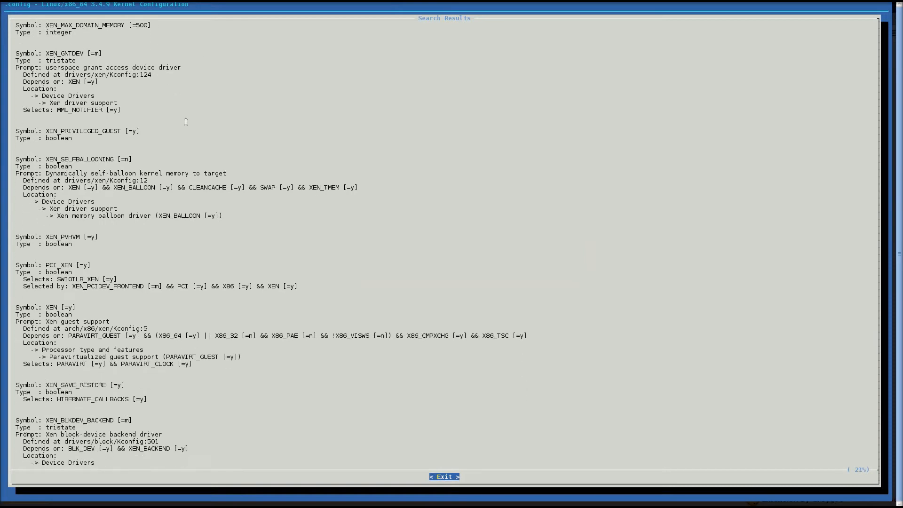
pyautogui.scroll(-3)
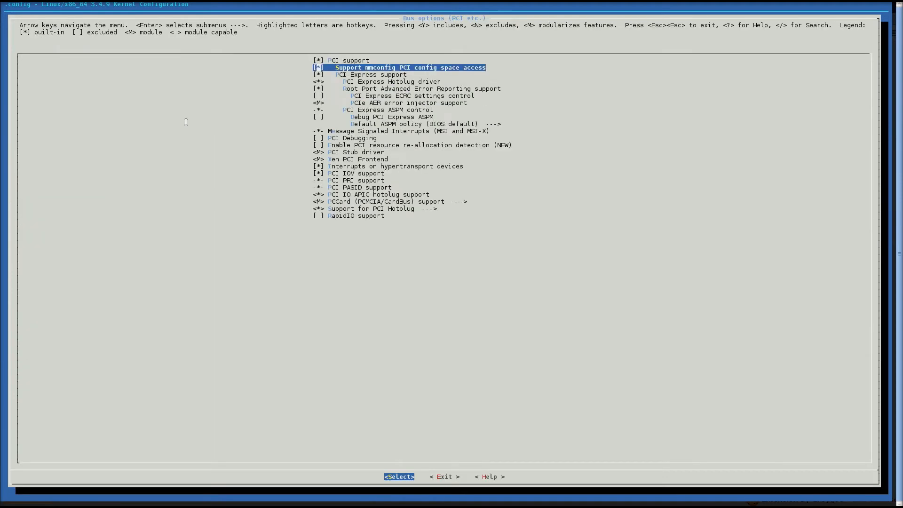
pyautogui.press('Down')
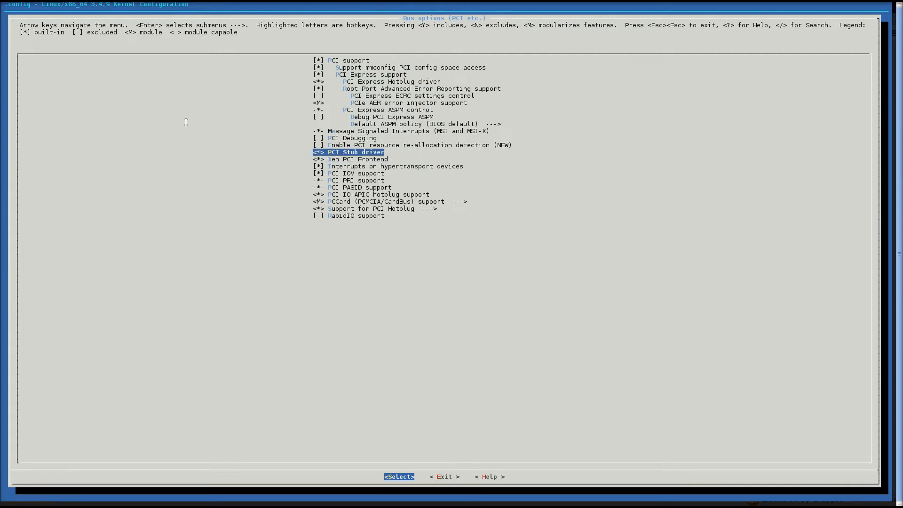
pyautogui.press('Escape')
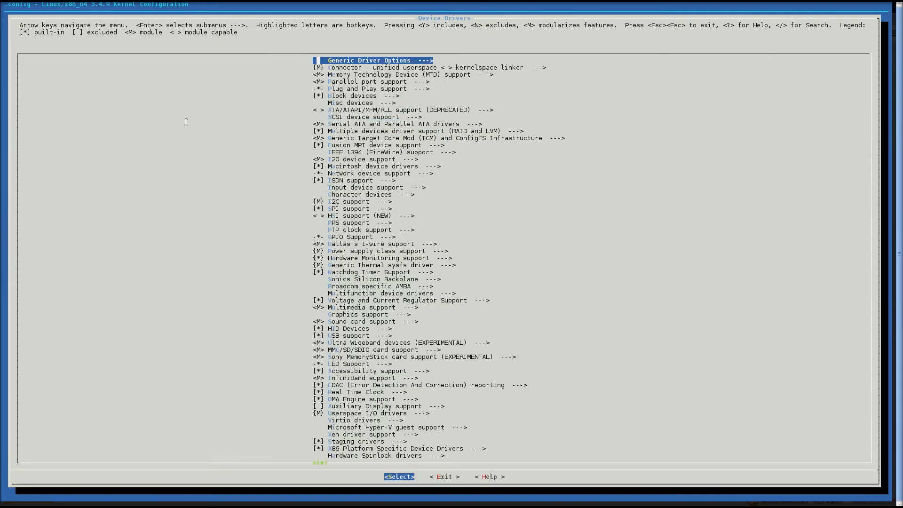
# Enter Block devices and move to Xen virtual block device support
pyautogui.press('Down')
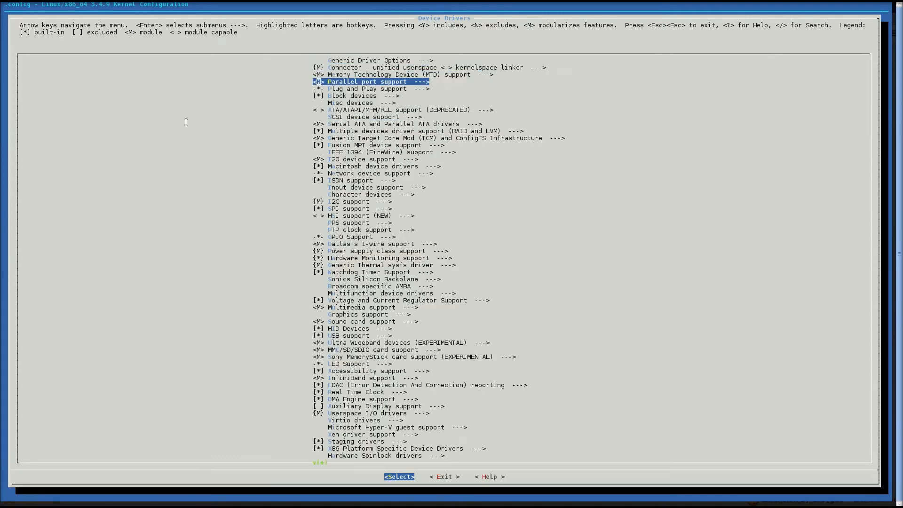
pyautogui.press('Enter')
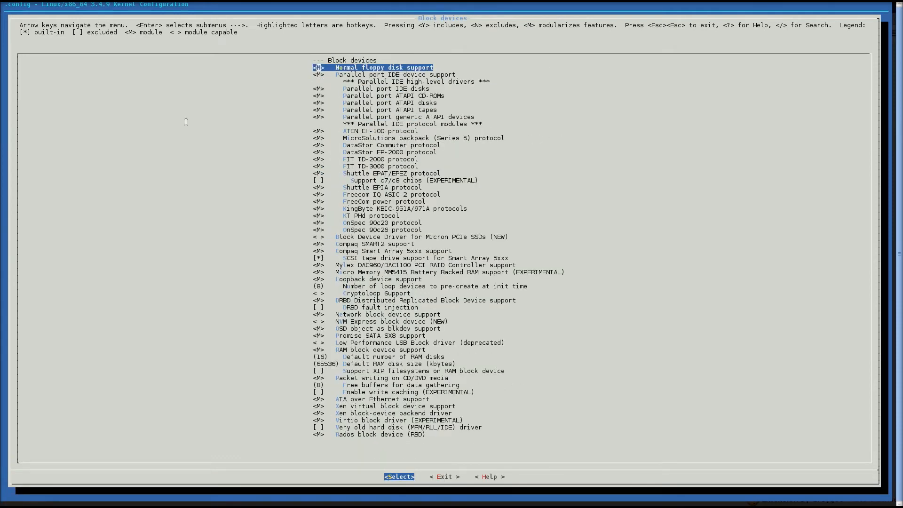
pyautogui.press('Down')
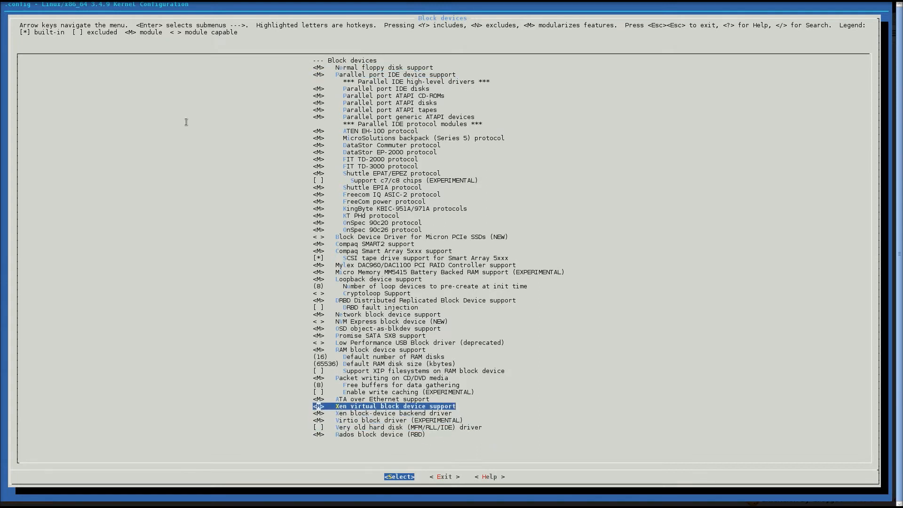
pyautogui.press('Down')
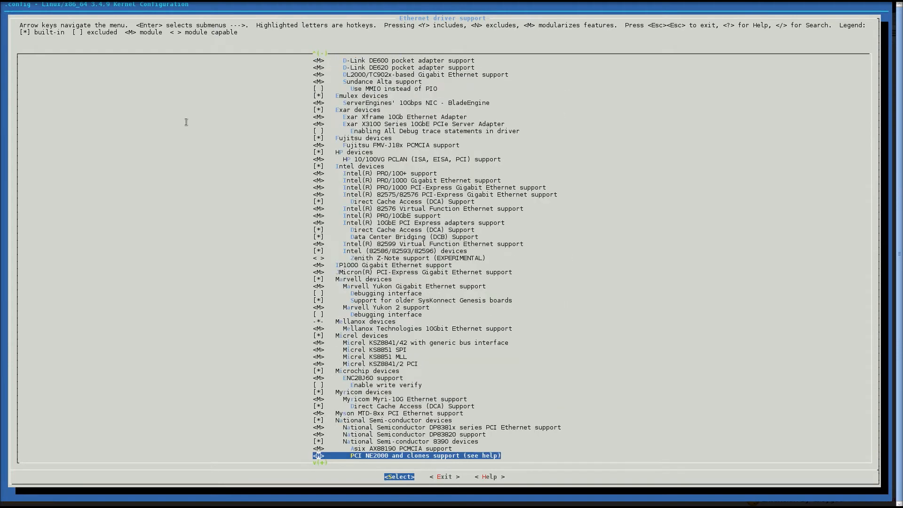
# Build the Xen backend network device into the kernel and return to Device Drivers
pyautogui.scroll(-3)
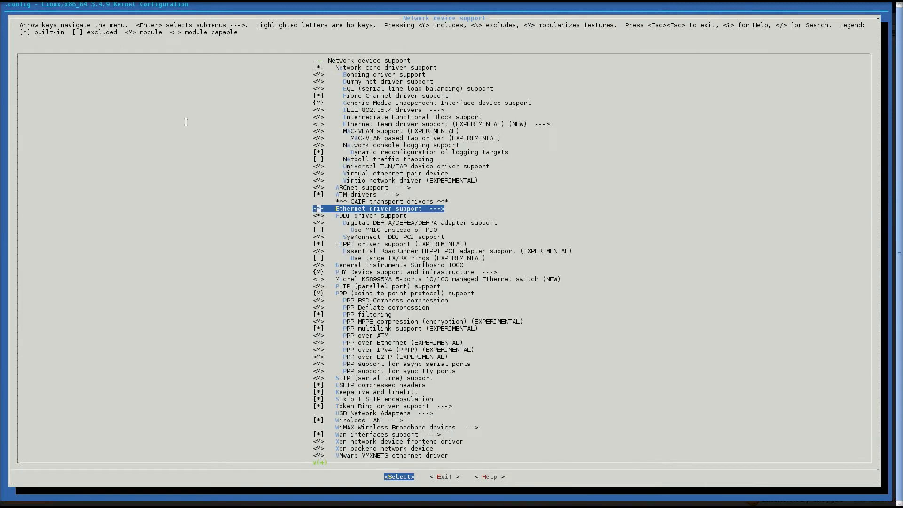
pyautogui.press('Down')
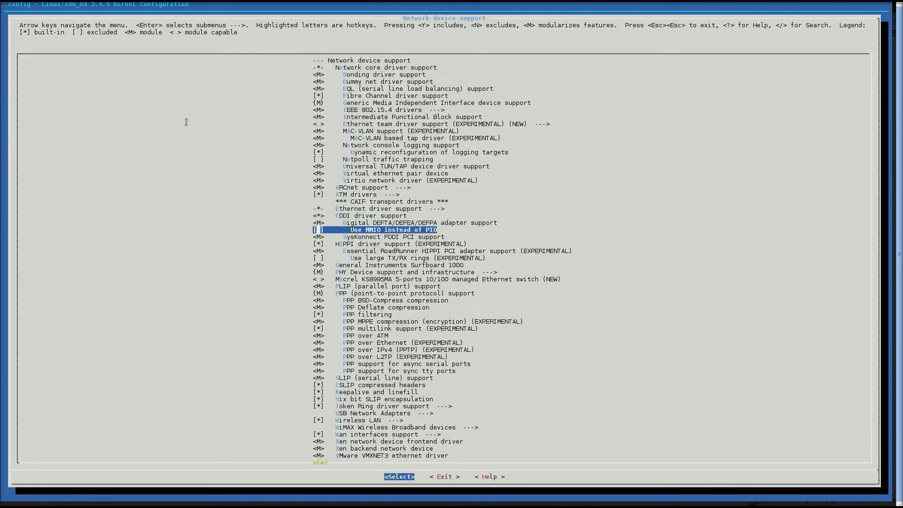
pyautogui.press('Down')
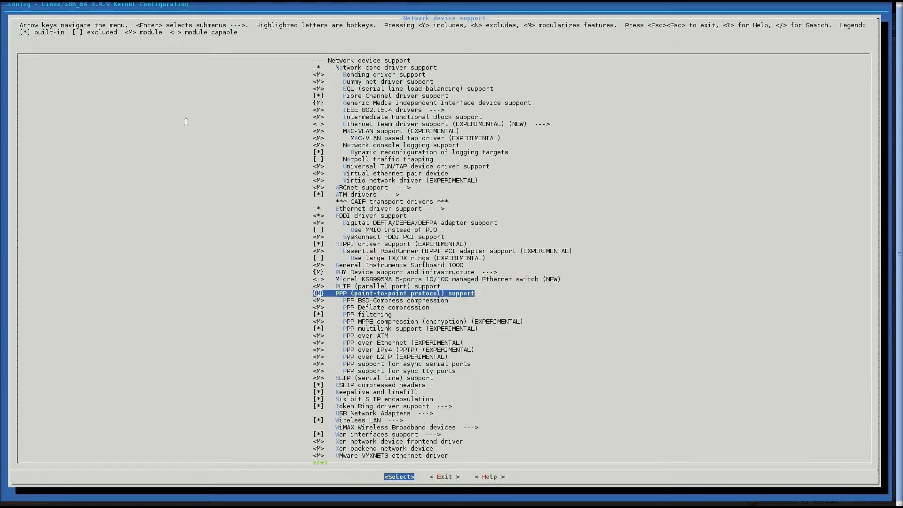
pyautogui.scroll(-3)
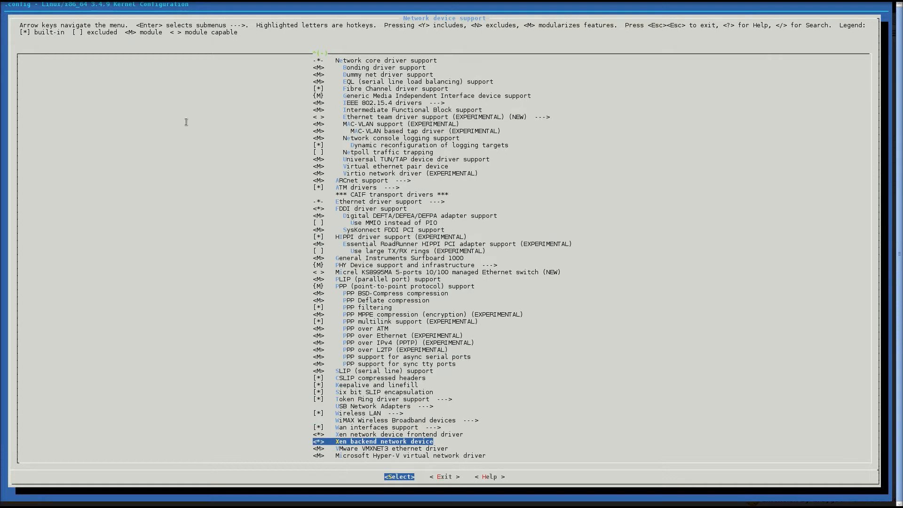
pyautogui.press('Escape')
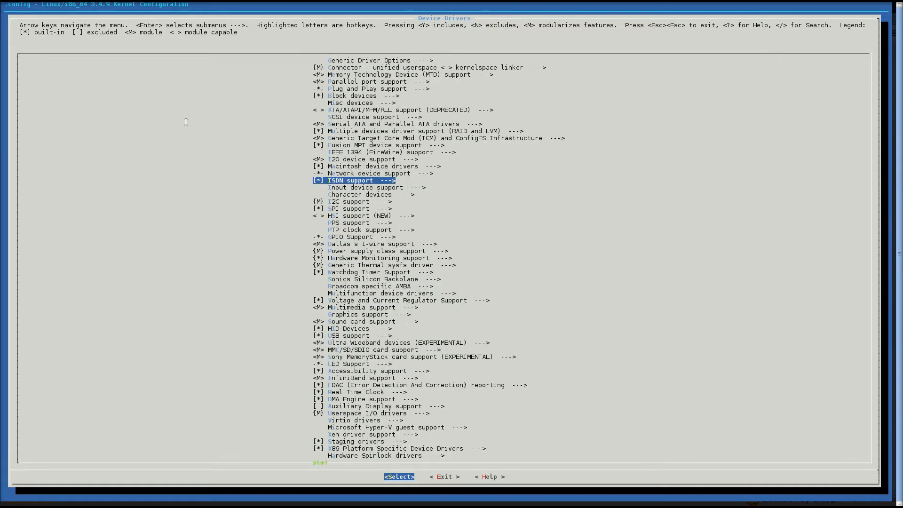
# Build the Xen evtchn, filesystem, grant and PCI-device backend drivers in, then save .config and exit
pyautogui.scroll(-3)
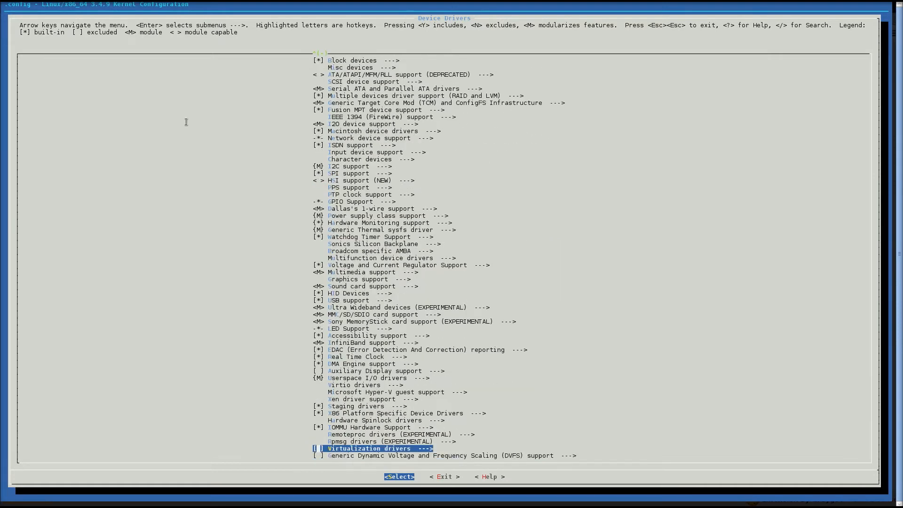
pyautogui.press('Up')
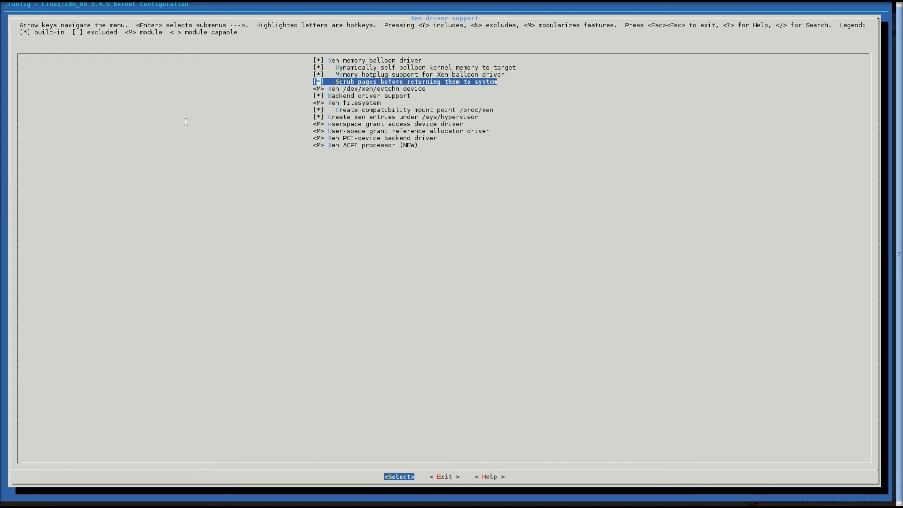
pyautogui.press('Down')
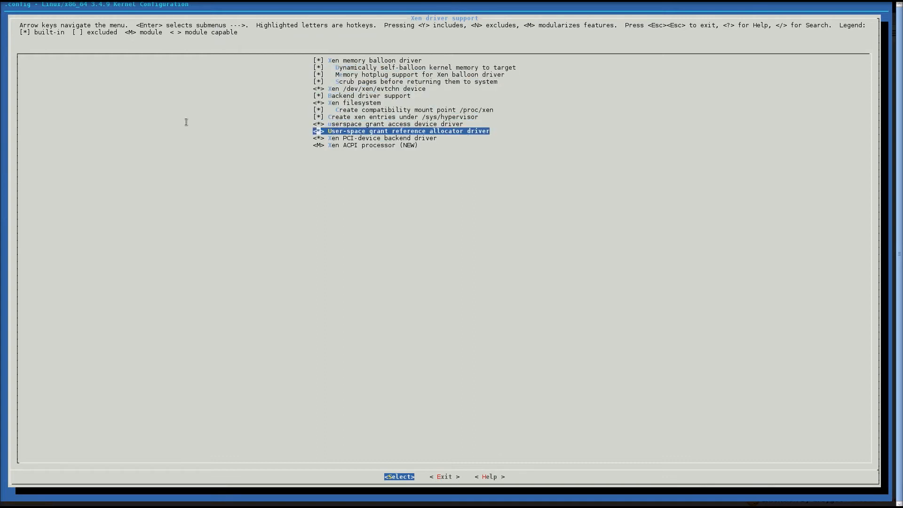
pyautogui.press('Down')
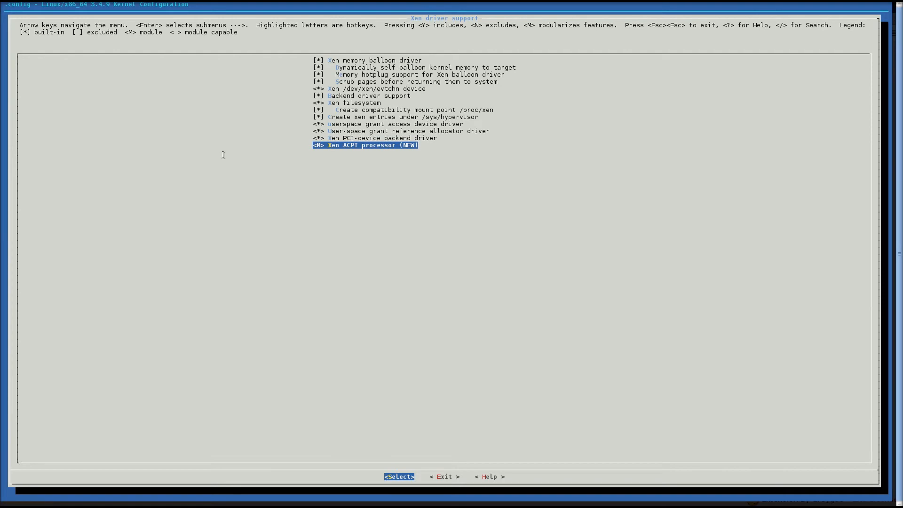
pyautogui.press('Escape')
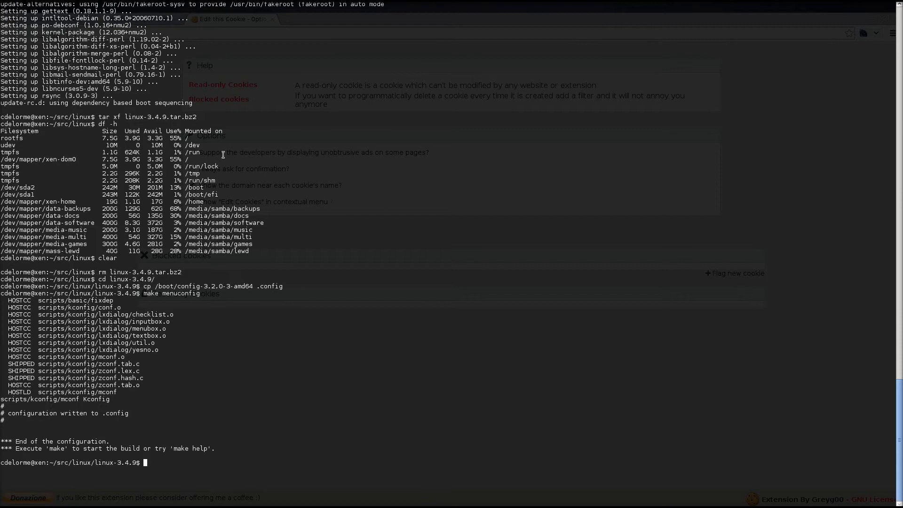
# Review /etc/kernel-pkg.conf as root with sudo vi
pyautogui.write('make')
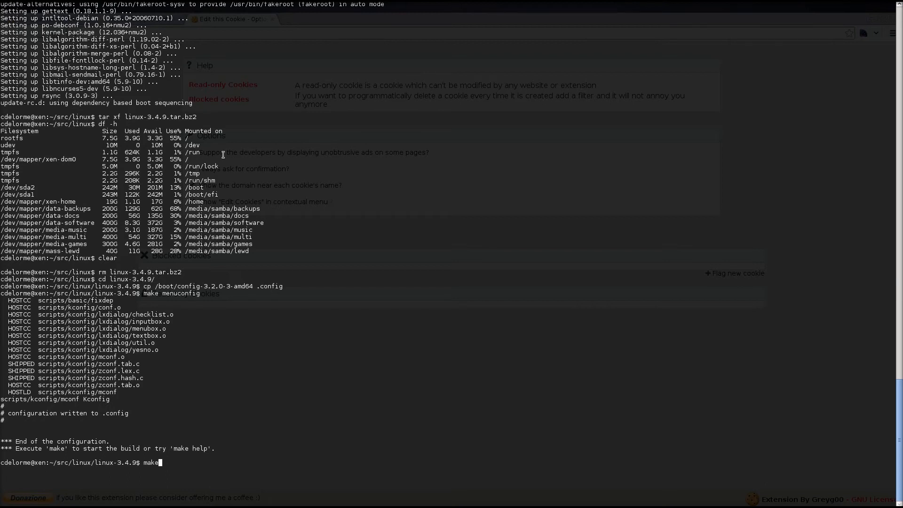
pyautogui.write('-kp')
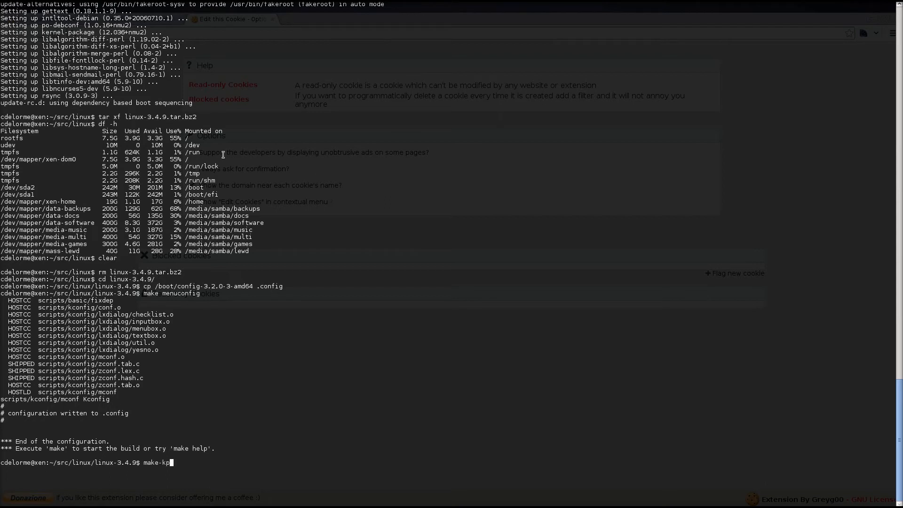
pyautogui.write('sudo vi')
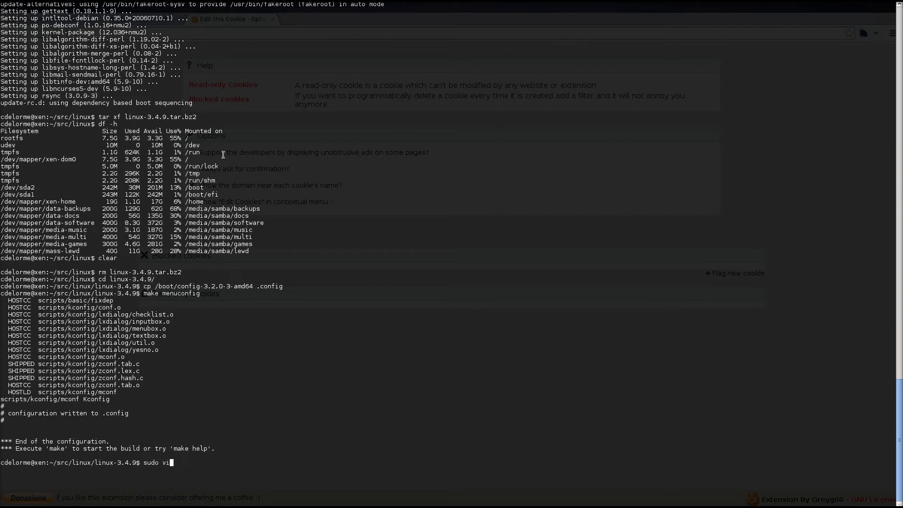
pyautogui.write('/etc/ke')
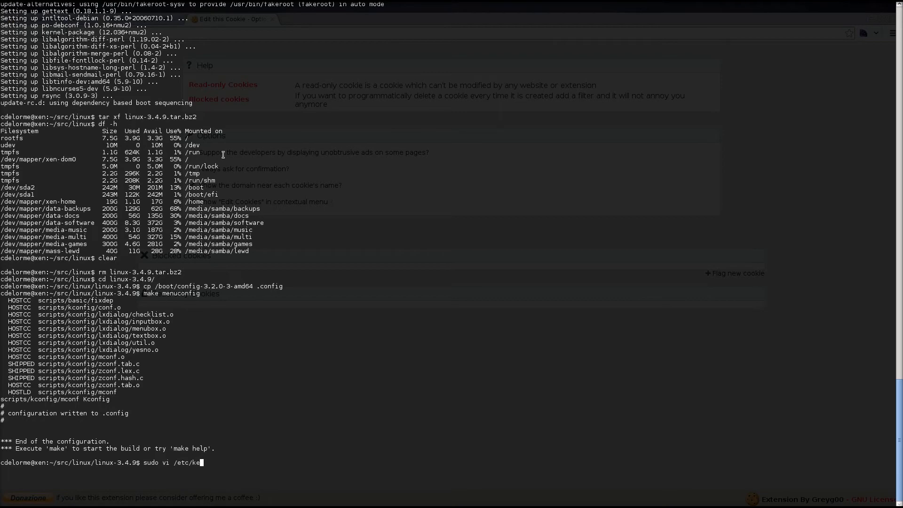
pyautogui.write('rnel-pkg.conf')
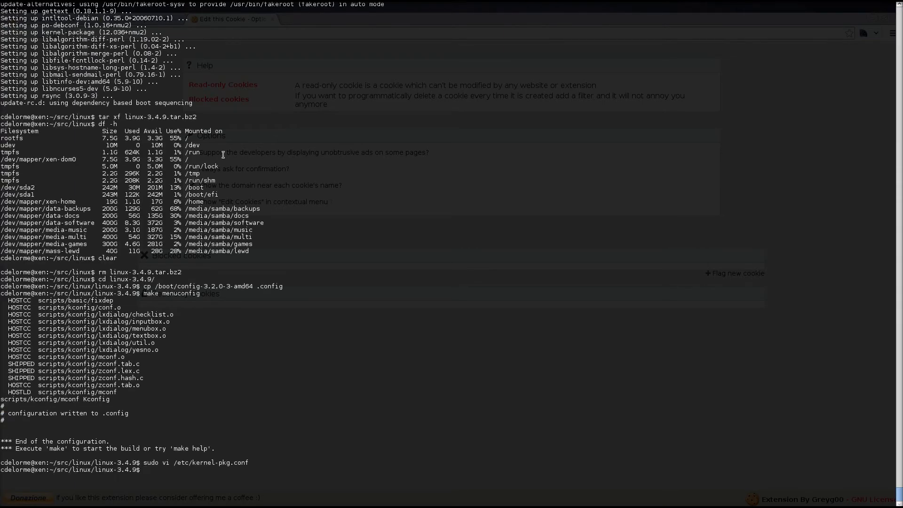
# Run make-kpkg clean in the linux-3.4.9 source directory
pyautogui.write('make-kpkg clean')
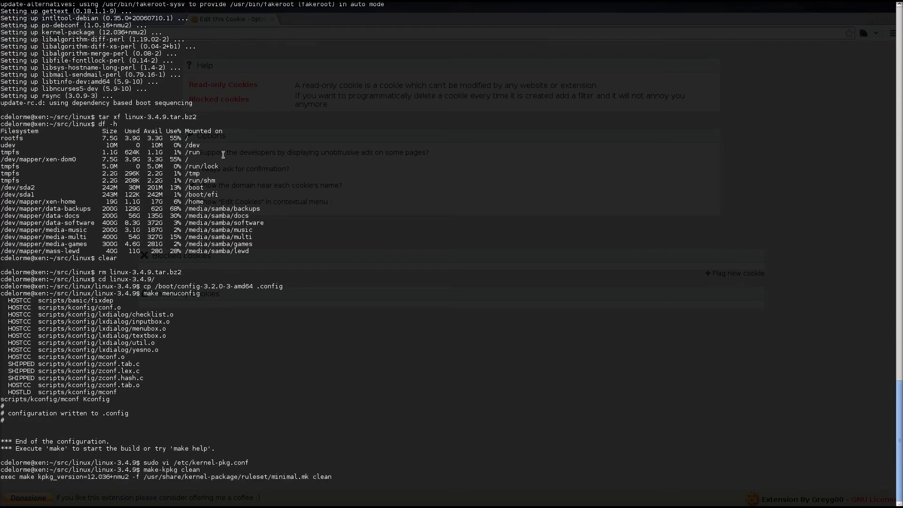
# Run fakeroot make-kpkg --initrd --revision=3.4.9.custom kernel_image and let the .deb build finish
pyautogui.scroll(-3)
pyautogui.write('fak')
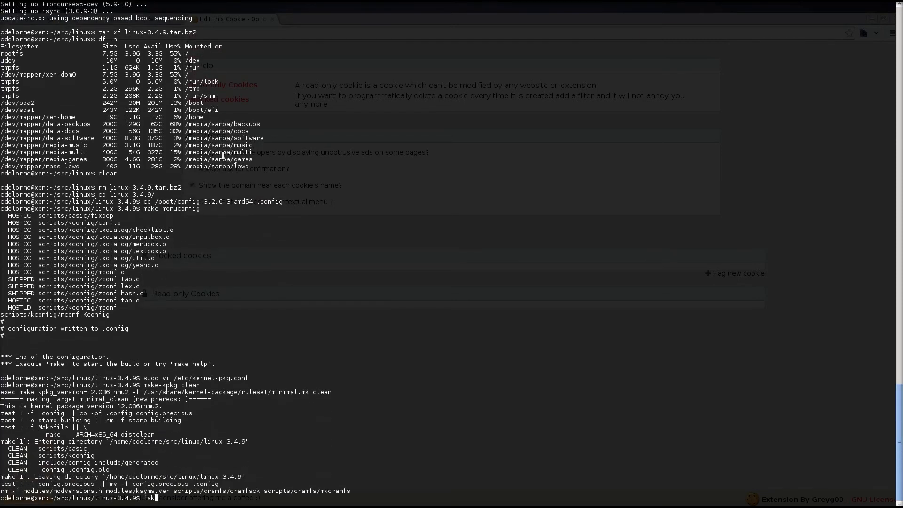
pyautogui.write('eroot')
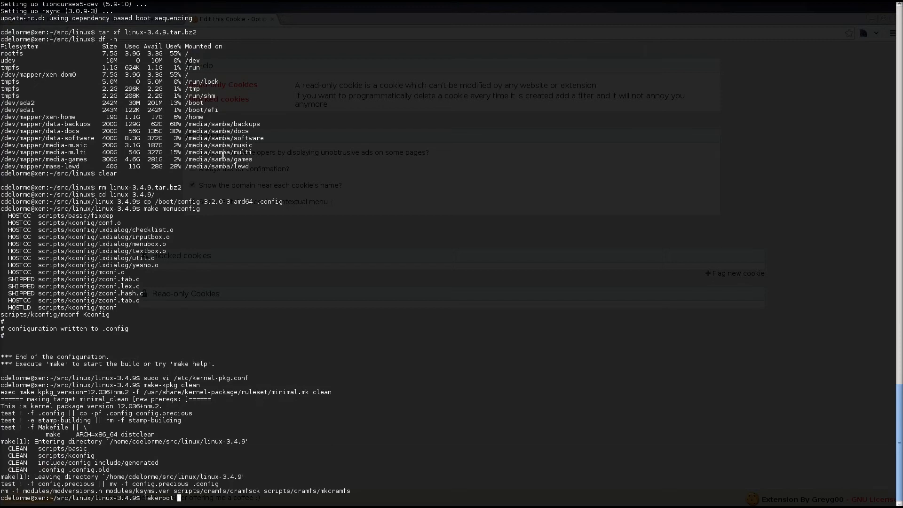
pyautogui.write('mak')
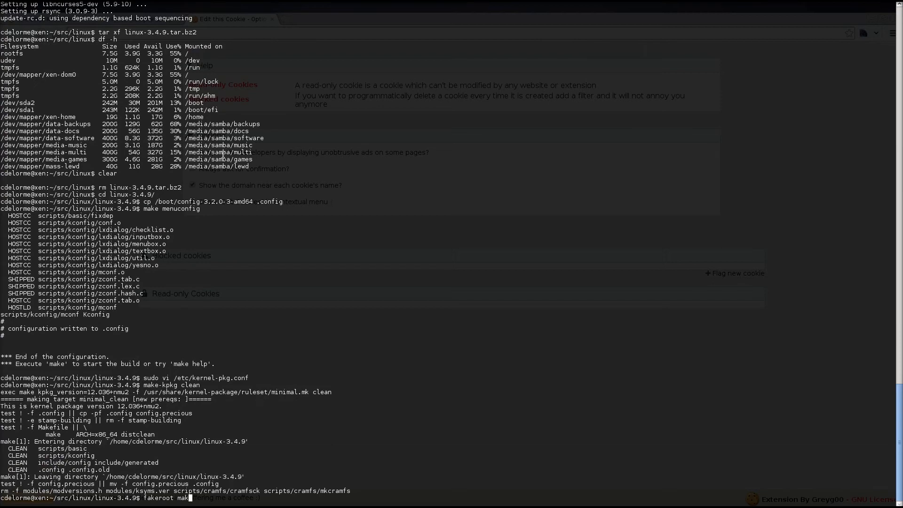
pyautogui.write('e-kpkg --initrd --ke')
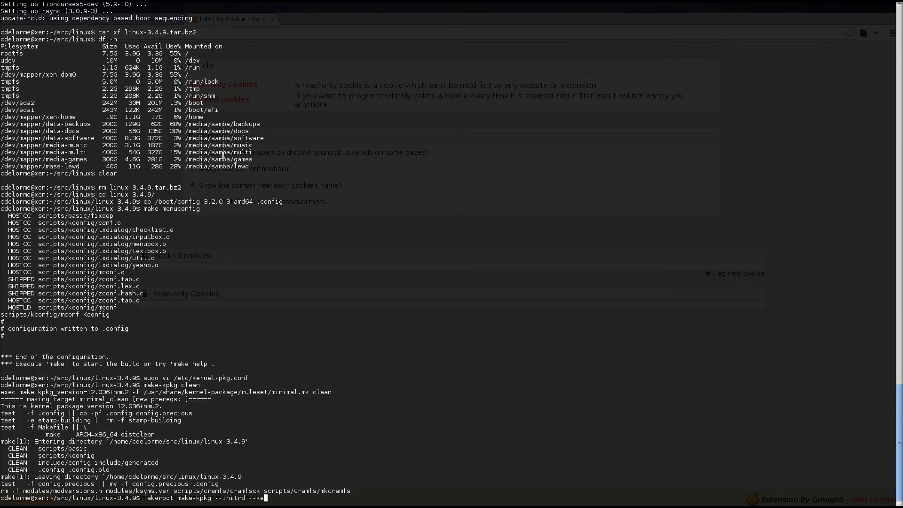
pyautogui.write('revis')
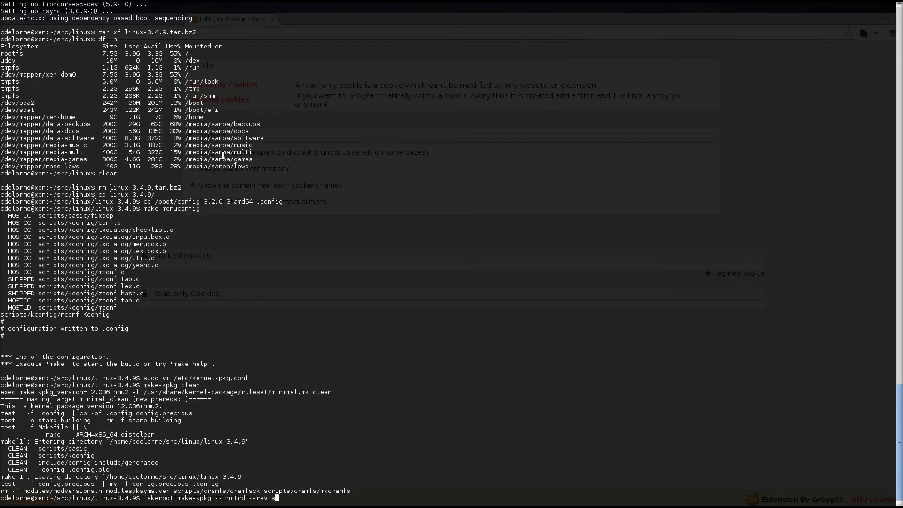
pyautogui.press('BackSpace')
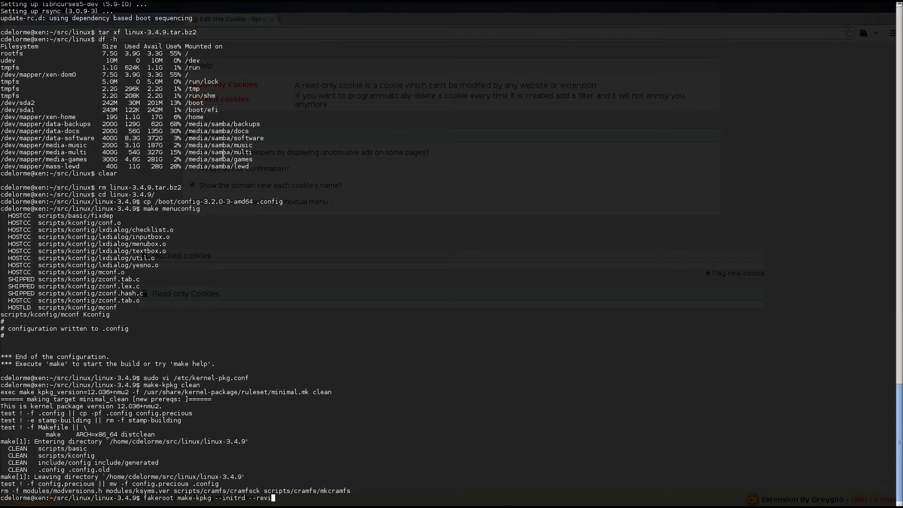
pyautogui.write('sion=')
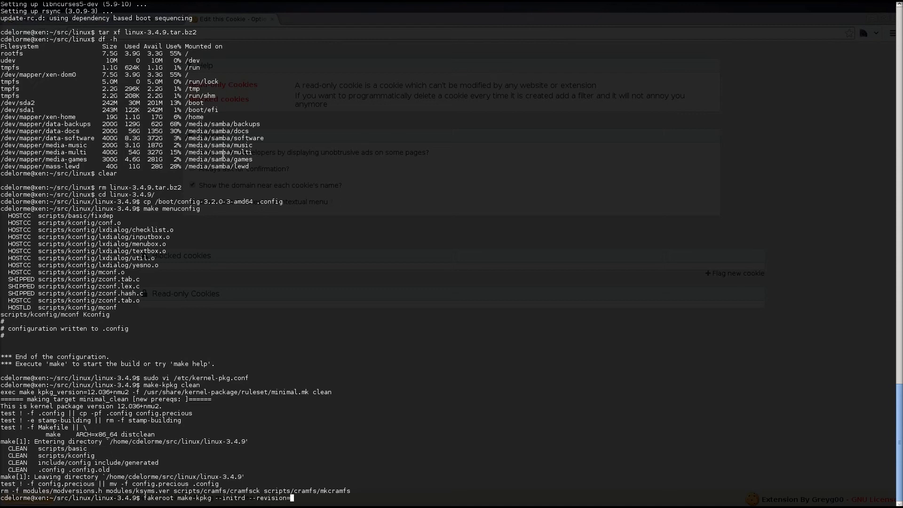
pyautogui.write('3.4.9')
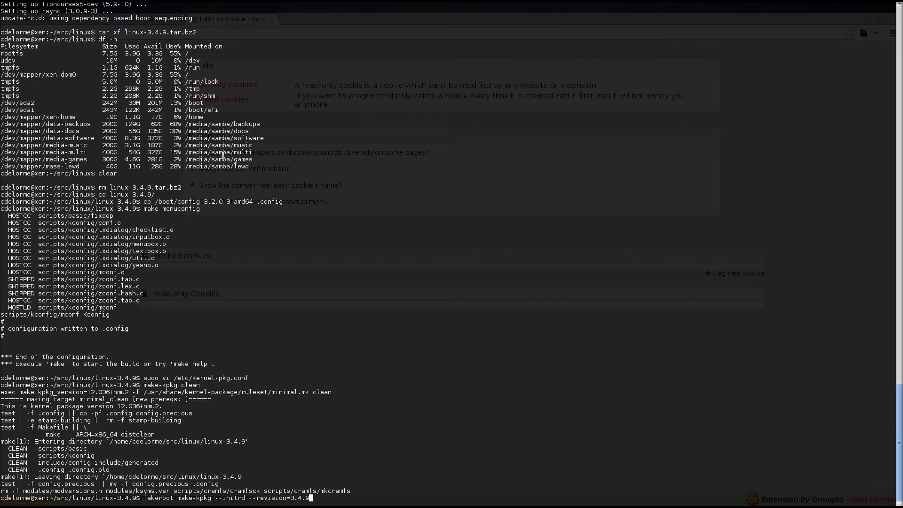
pyautogui.write('.custom')
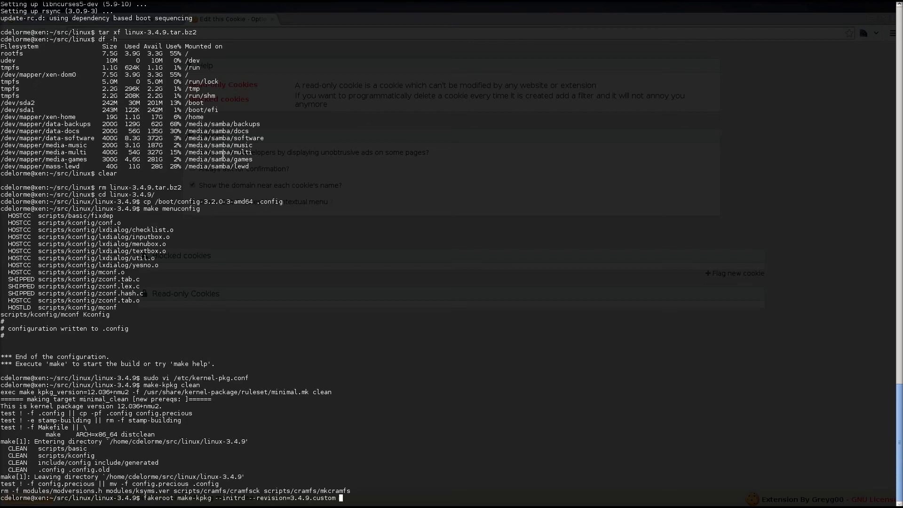
pyautogui.write('kernel_image')
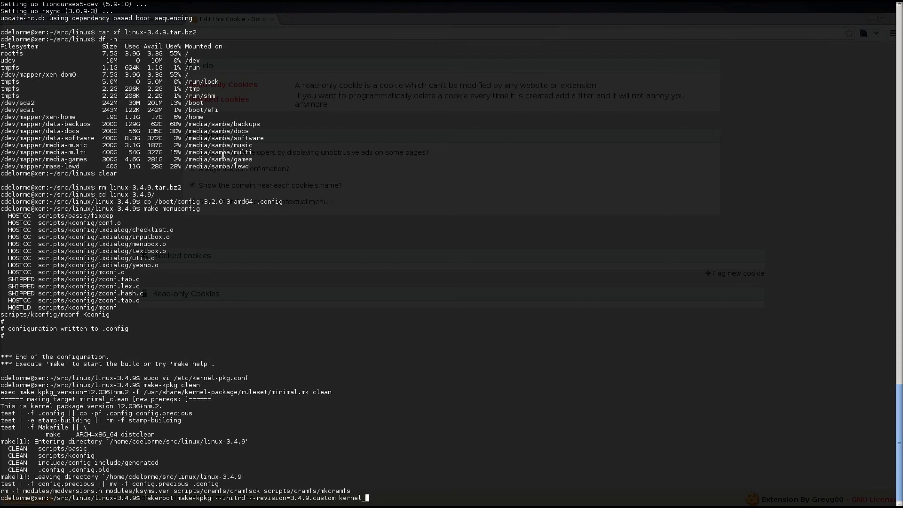
pyautogui.write('_image')
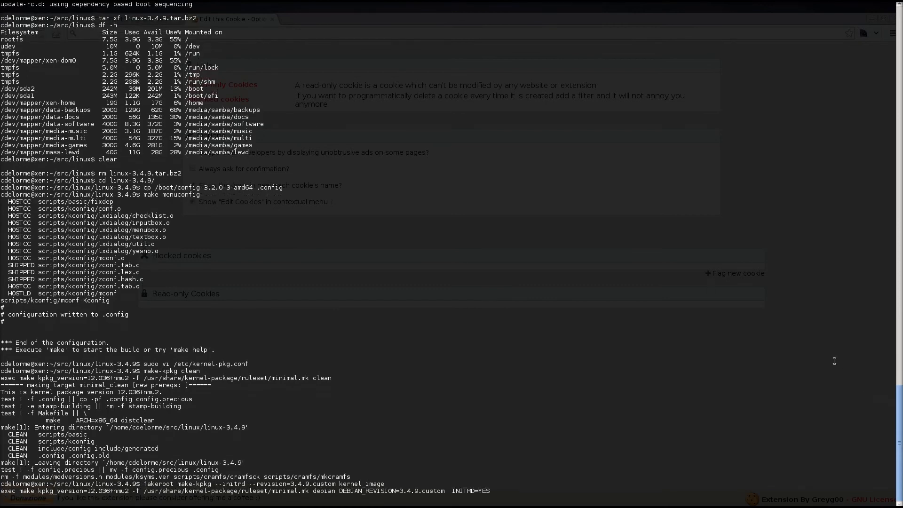
pyautogui.scroll(-3)
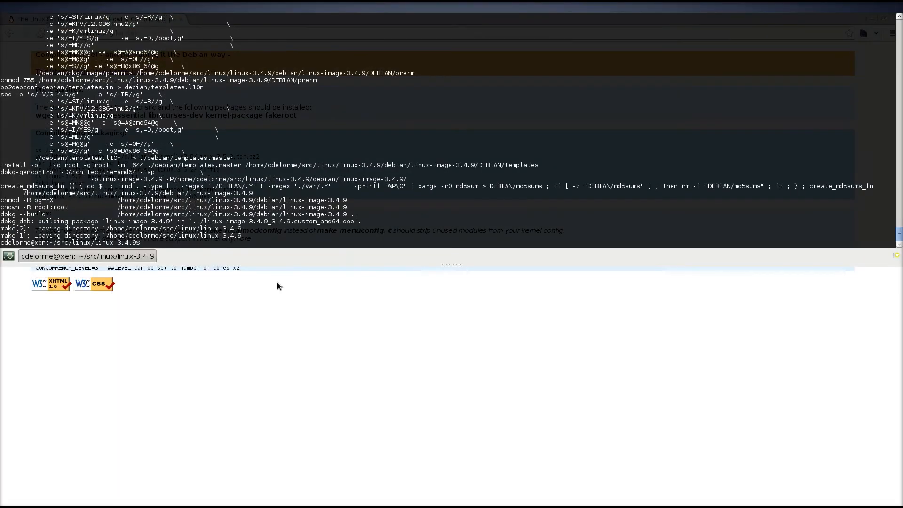
# Install linux-image-3.4.9_3.4.9.custom_amd64.deb from the parent directory with sudo dpkg -i
pyautogui.write('cd ..')
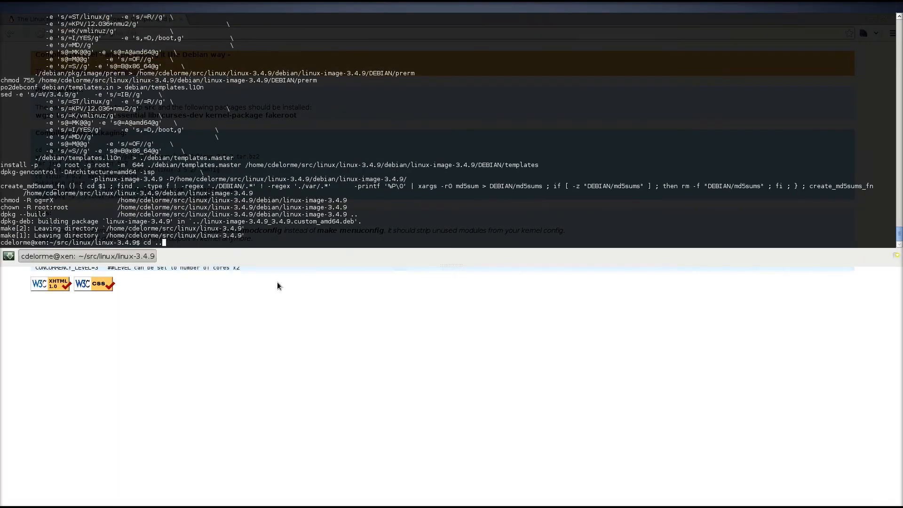
pyautogui.write('ls')
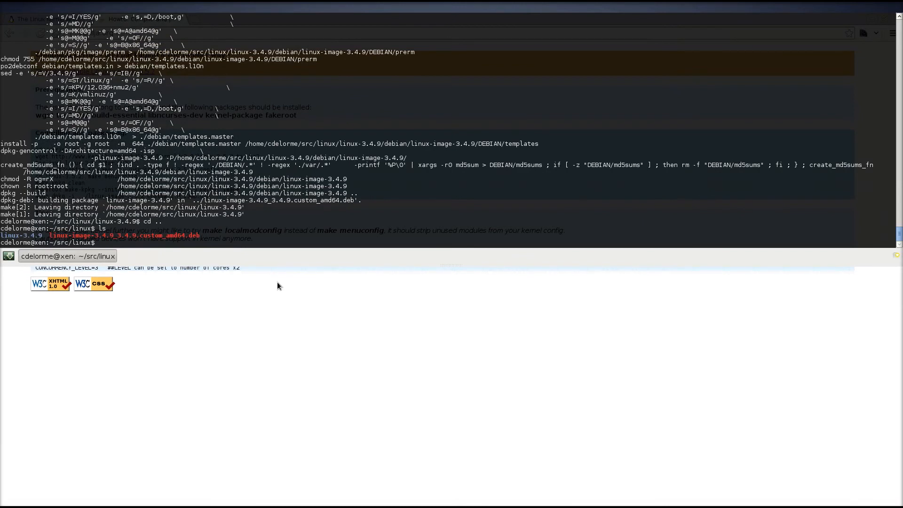
pyautogui.write('sudo')
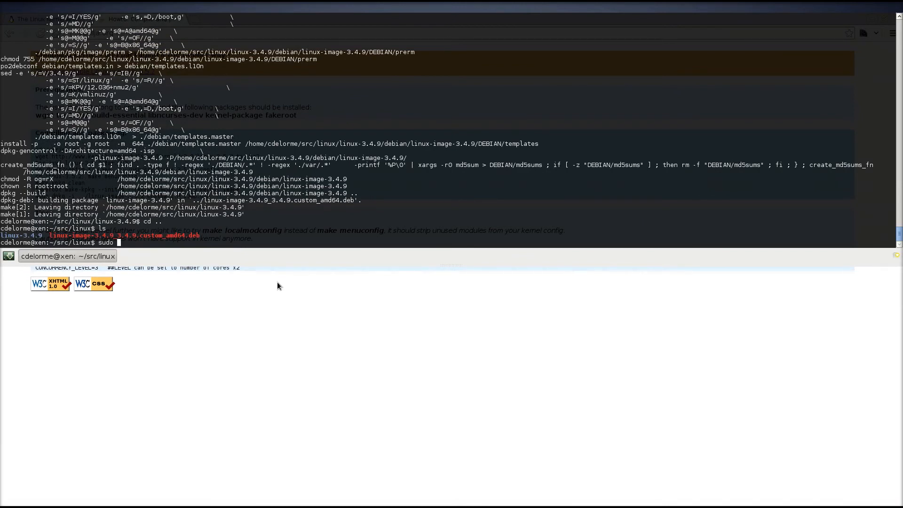
pyautogui.write('dpkg -i linux-image-3.4.9_3.4.9.custom_amd64.deb')
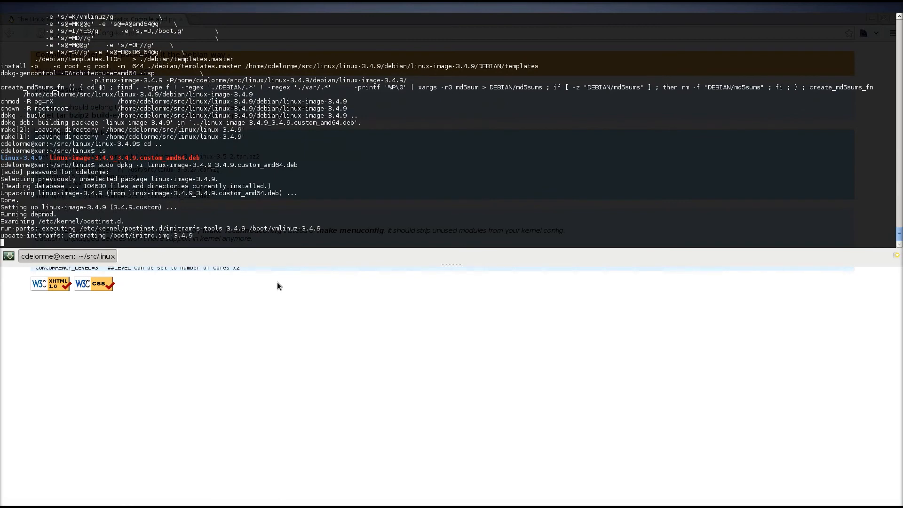
# Follow the initrd and grub update output, then check disk usage with df -h
pyautogui.scroll(-3)
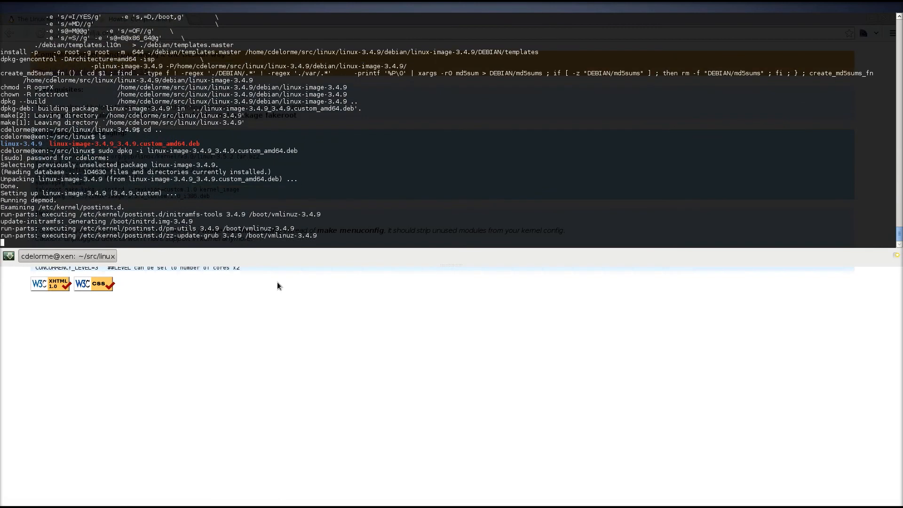
pyautogui.scroll(-3)
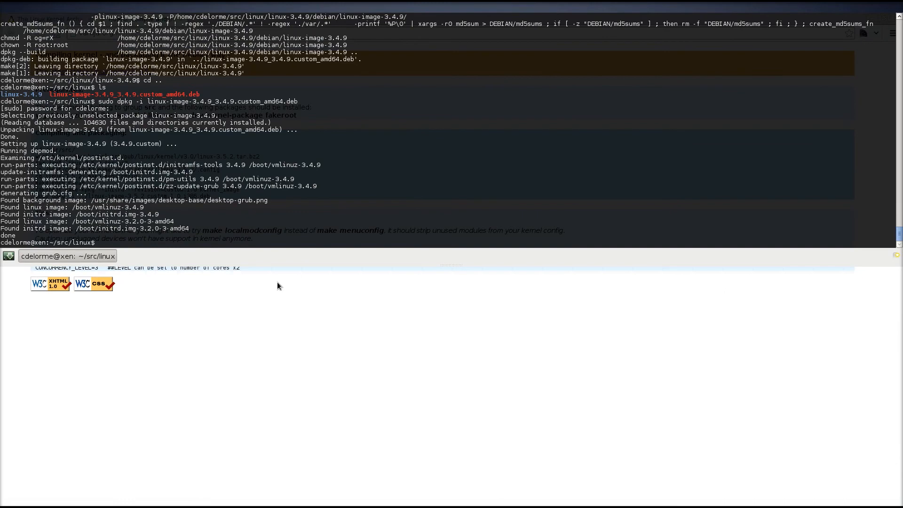
pyautogui.write('df -h')
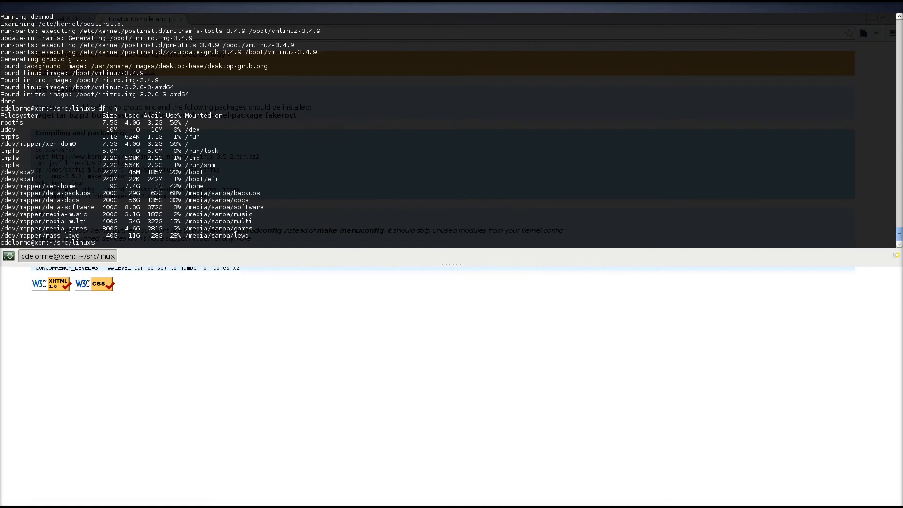
# List the folder showing the 33 MB kernel package, then issue sudo shutdown -r now
pyautogui.write('ls -l')
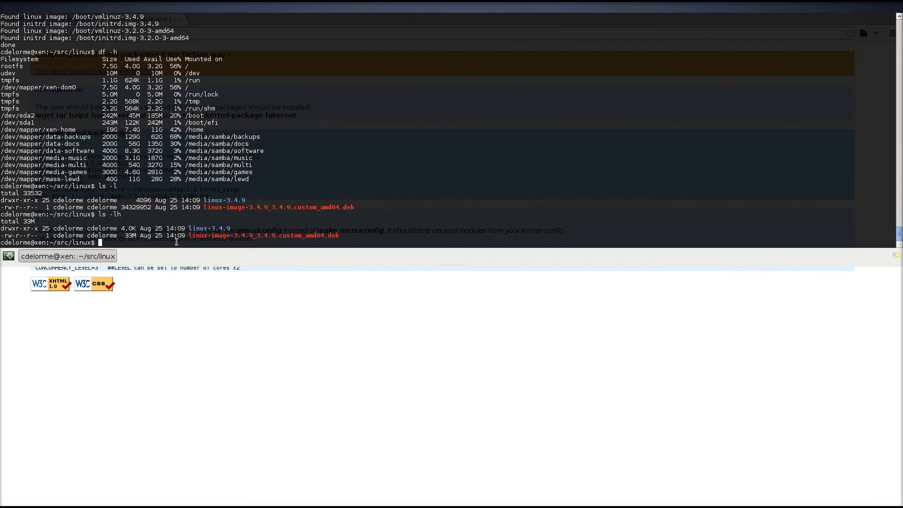
pyautogui.write('sudo shutdown -r "now')
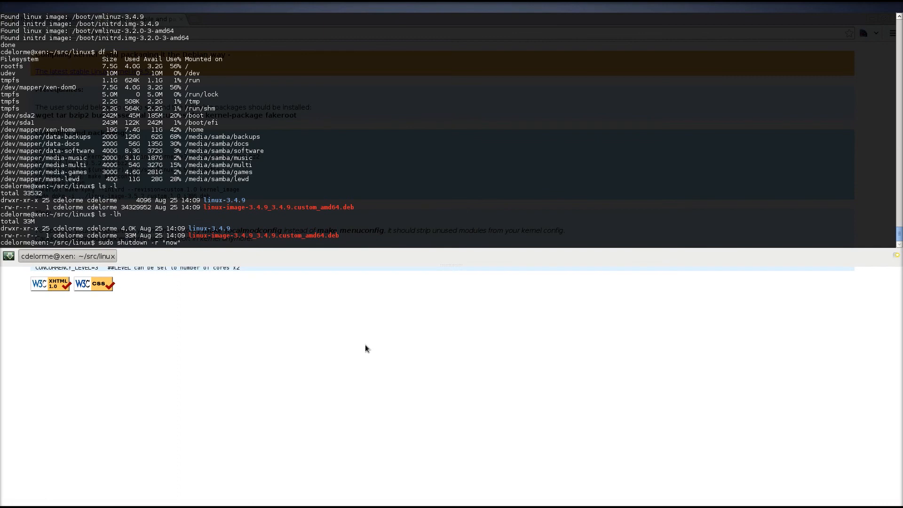
pyautogui.moveTo(483, 332)
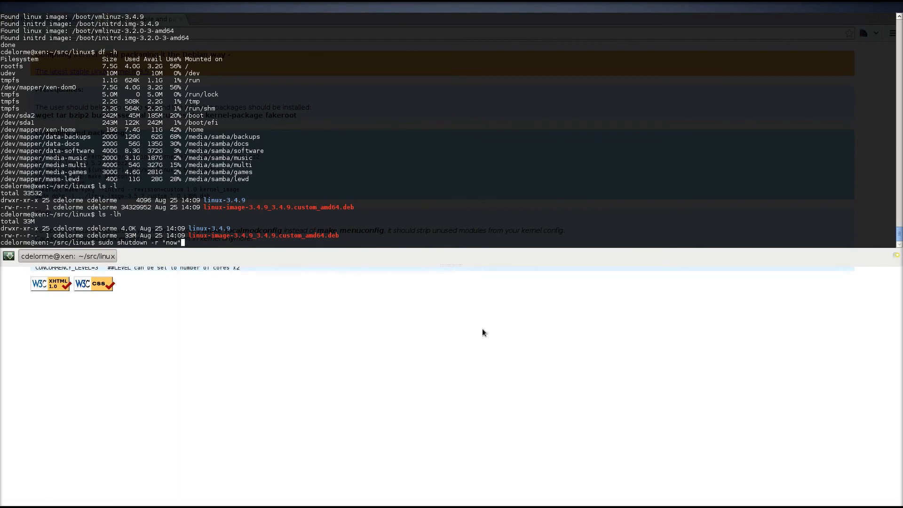